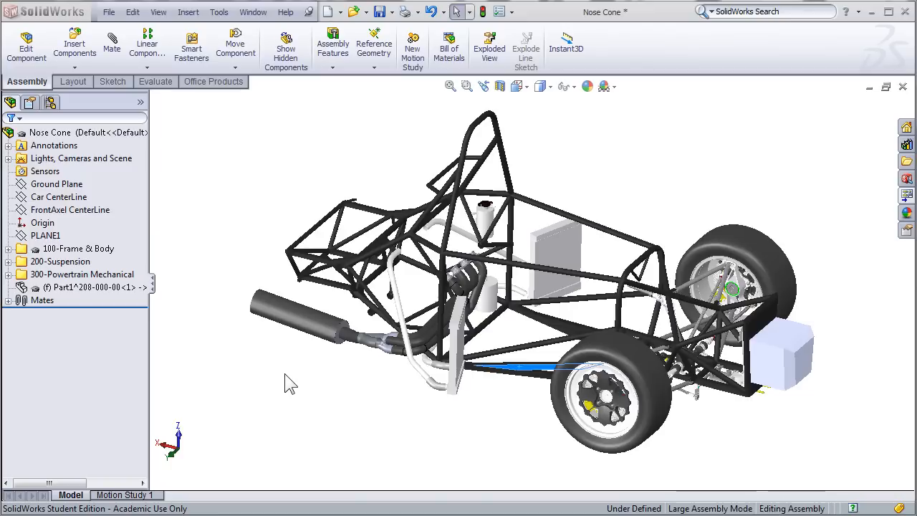
{"action": "mouse_move", "coordinate": [316, 399]}
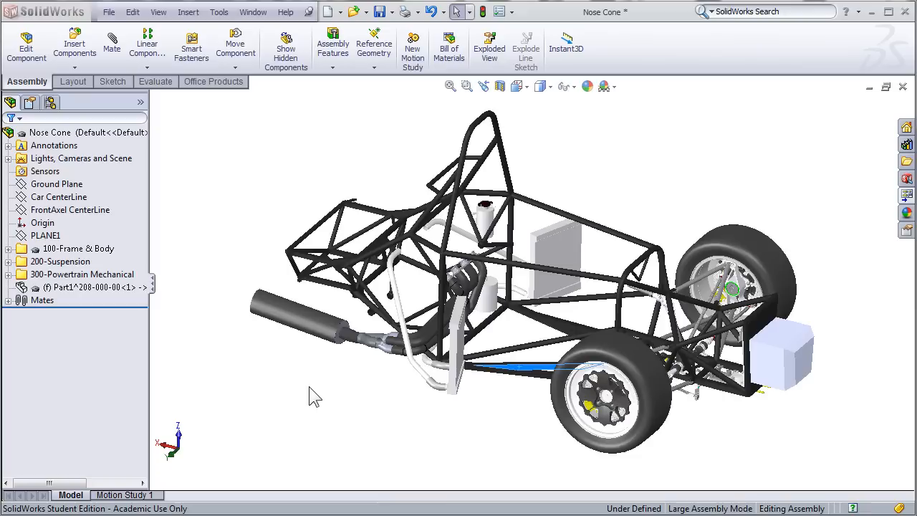
{"action": "mouse_move", "coordinate": [327, 450]}
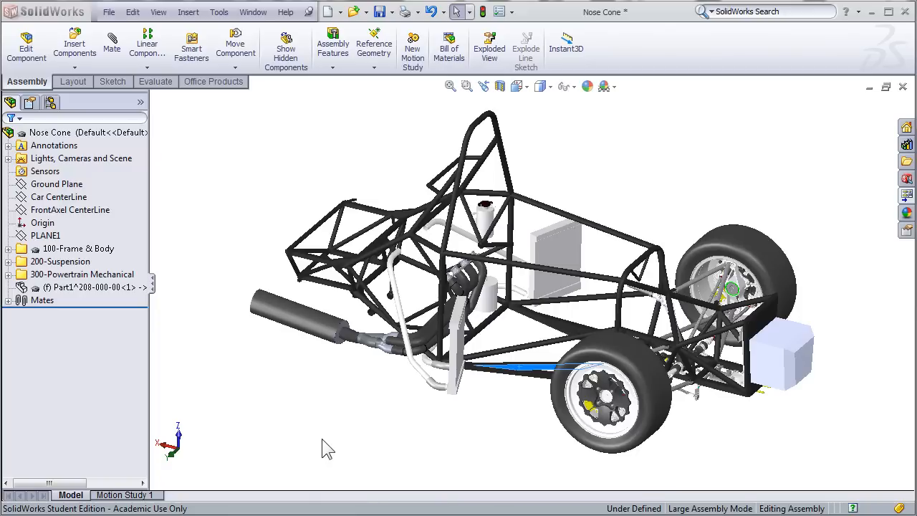
{"action": "mouse_move", "coordinate": [332, 351]}
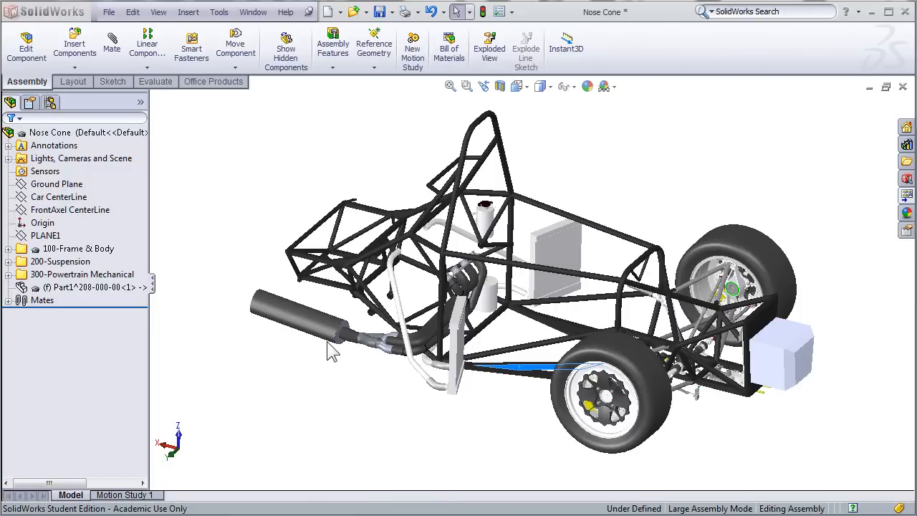
{"action": "mouse_move", "coordinate": [347, 244]}
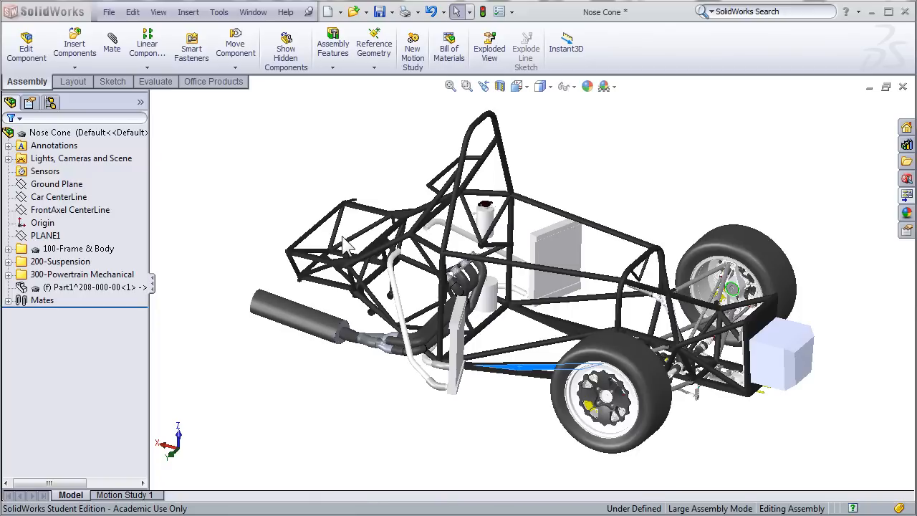
{"action": "mouse_move", "coordinate": [271, 274]}
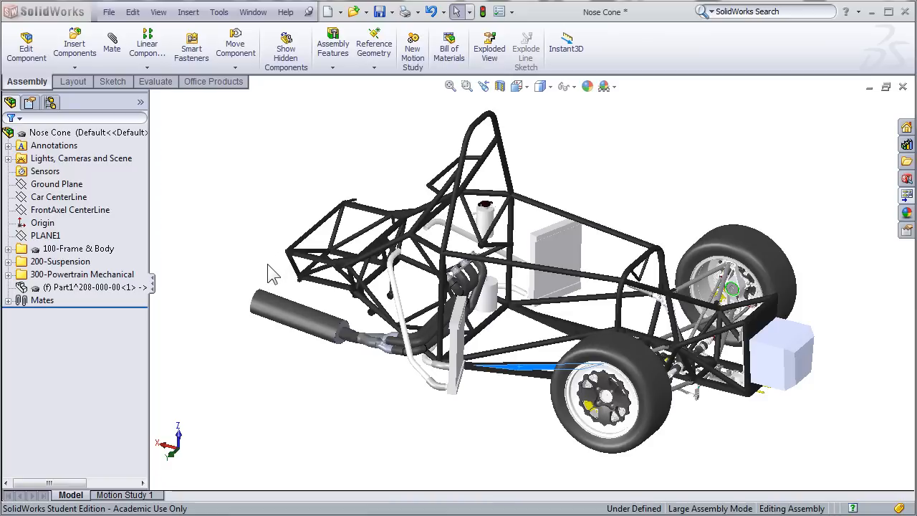
{"action": "mouse_move", "coordinate": [416, 279]}
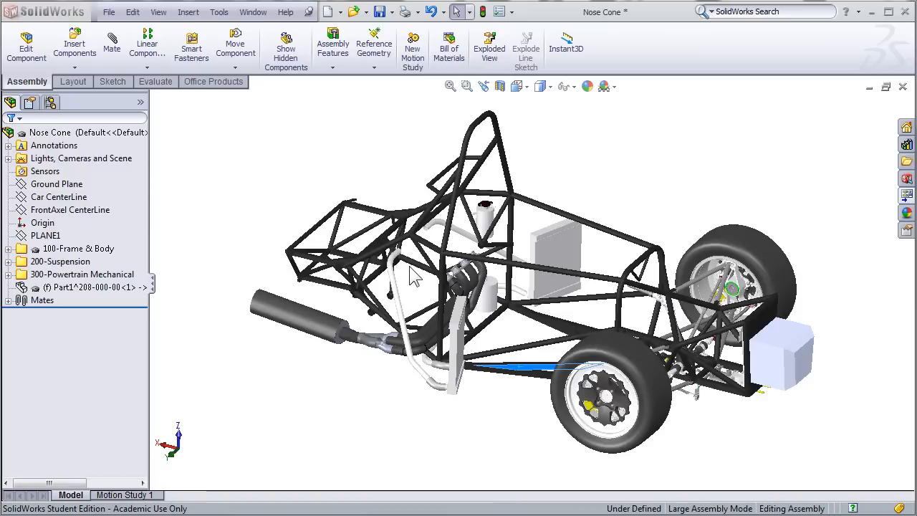
{"action": "mouse_move", "coordinate": [480, 296]}
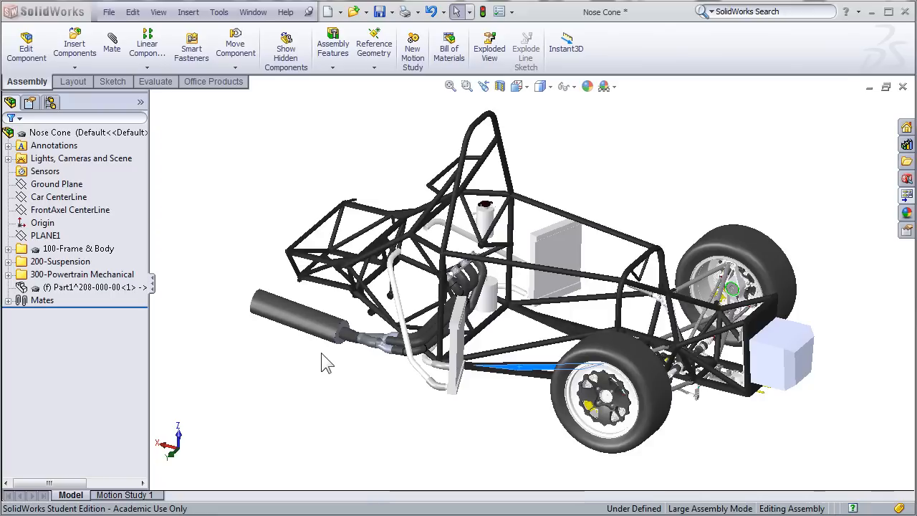
{"action": "mouse_move", "coordinate": [355, 351]}
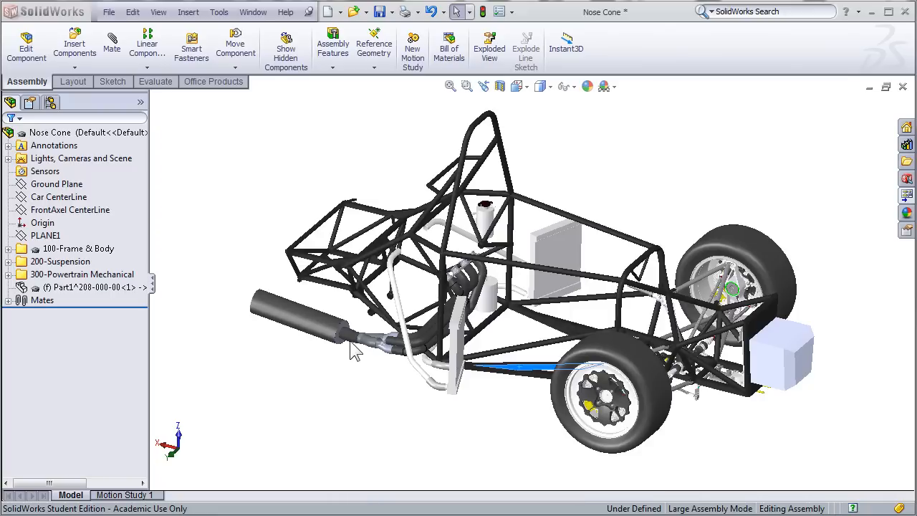
{"action": "mouse_move", "coordinate": [537, 258]}
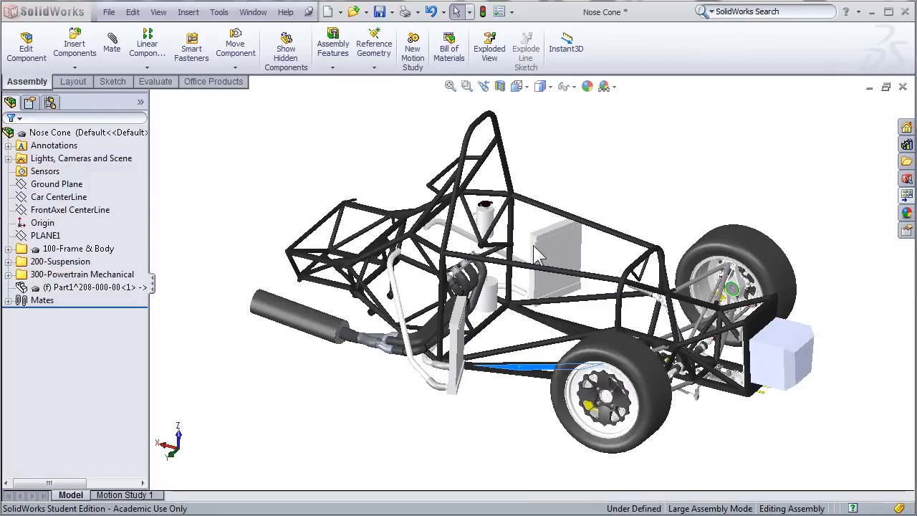
{"action": "mouse_move", "coordinate": [547, 255]}
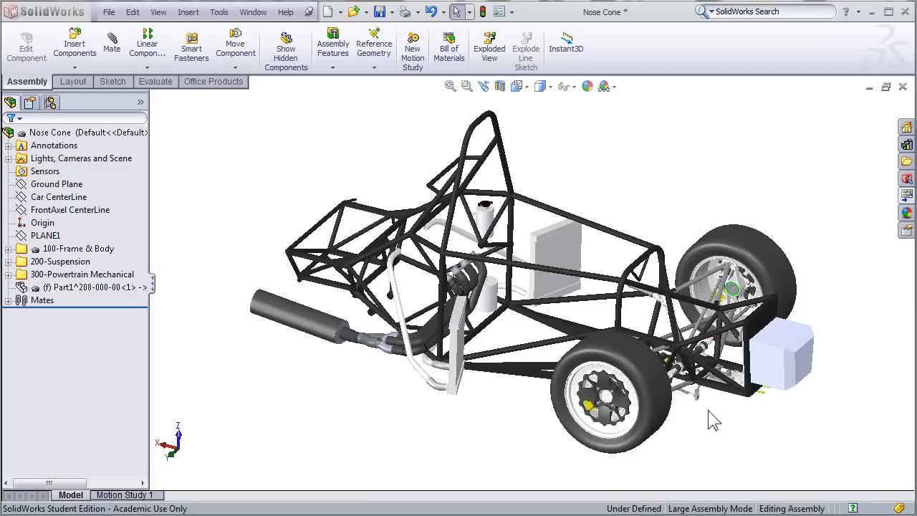
{"action": "mouse_move", "coordinate": [501, 86]}
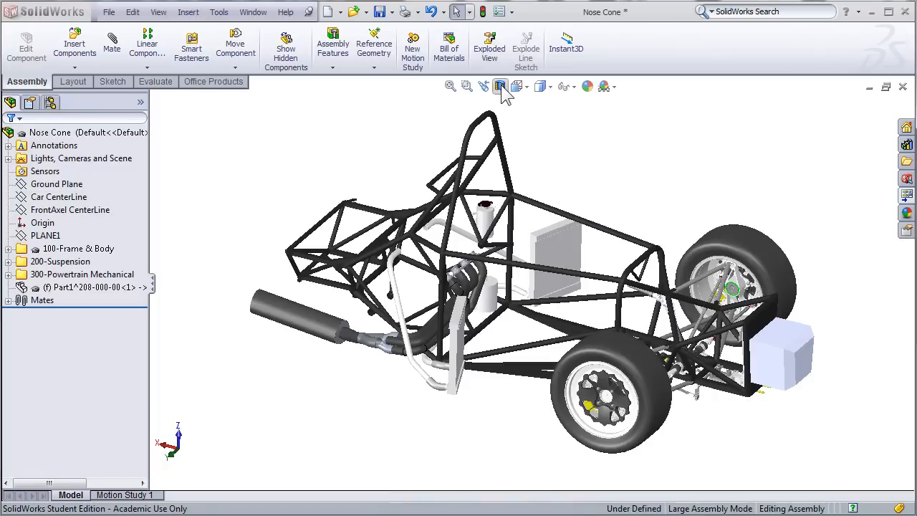
- Apply a section view cut along the FrontAxel CenterLine plane
{"action": "left_click", "coordinate": [500, 86]}
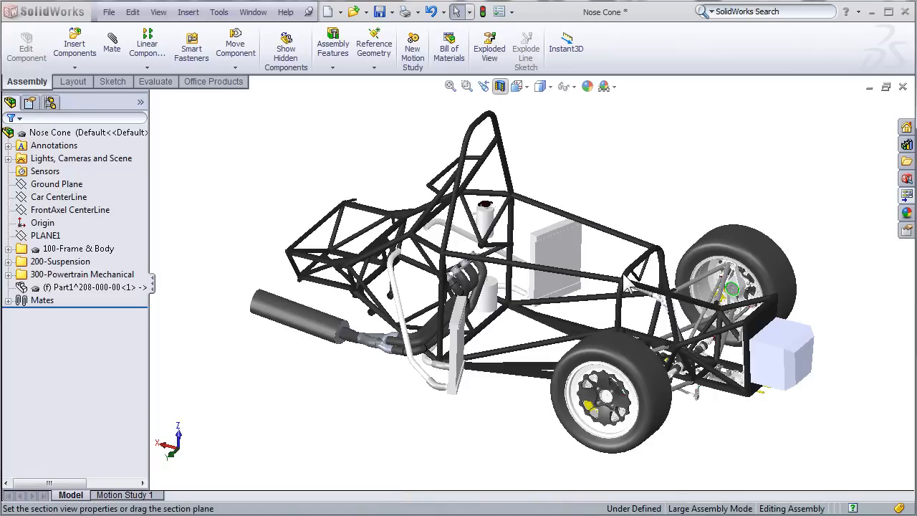
{"action": "left_click", "coordinate": [483, 86]}
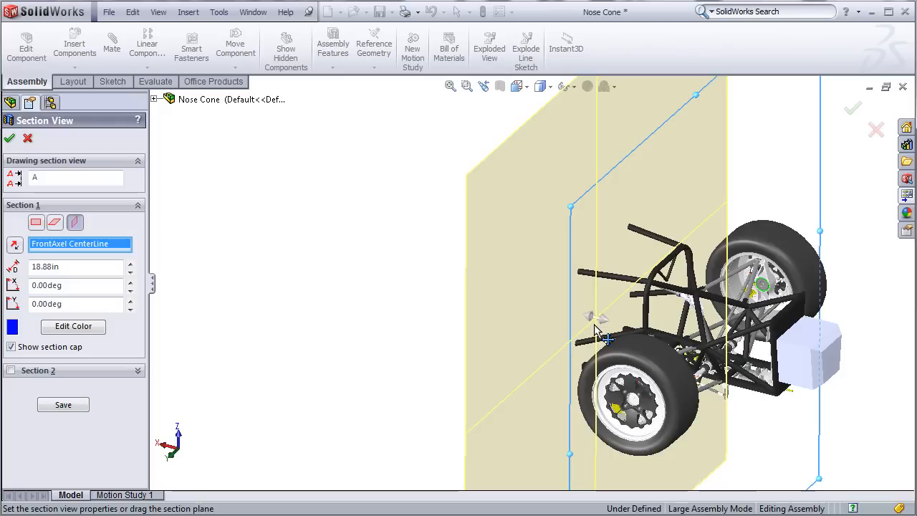
{"action": "mouse_move", "coordinate": [581, 337]}
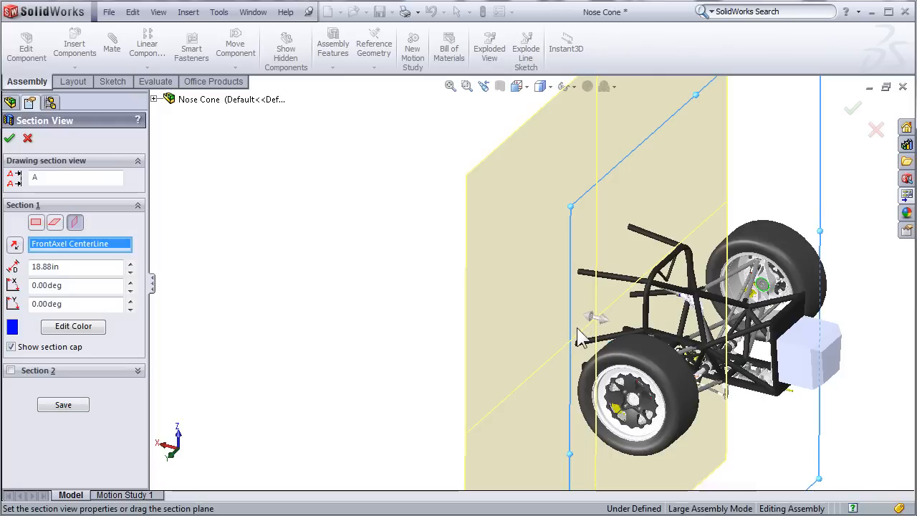
{"action": "left_click", "coordinate": [9, 138]}
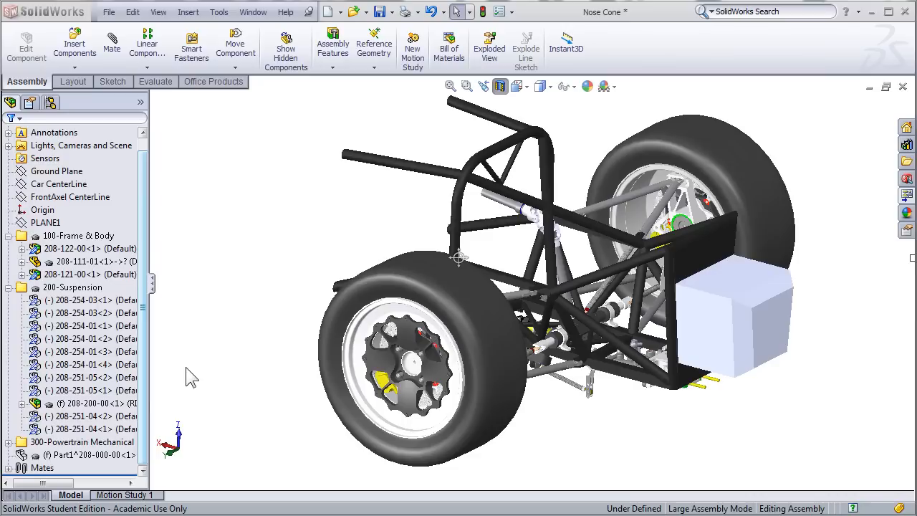
- Hide the front wheel and suspension components in the FeatureManager tree
{"action": "left_click", "coordinate": [100, 403]}
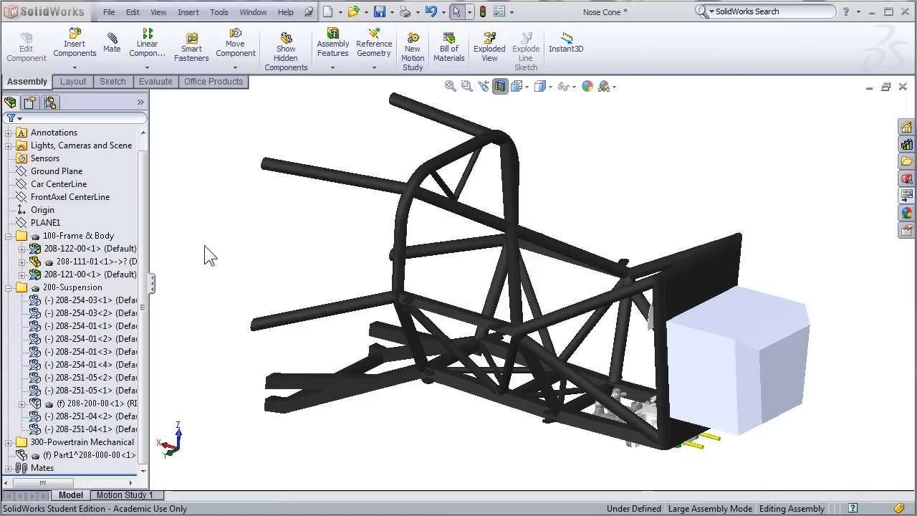
{"action": "mouse_move", "coordinate": [223, 255]}
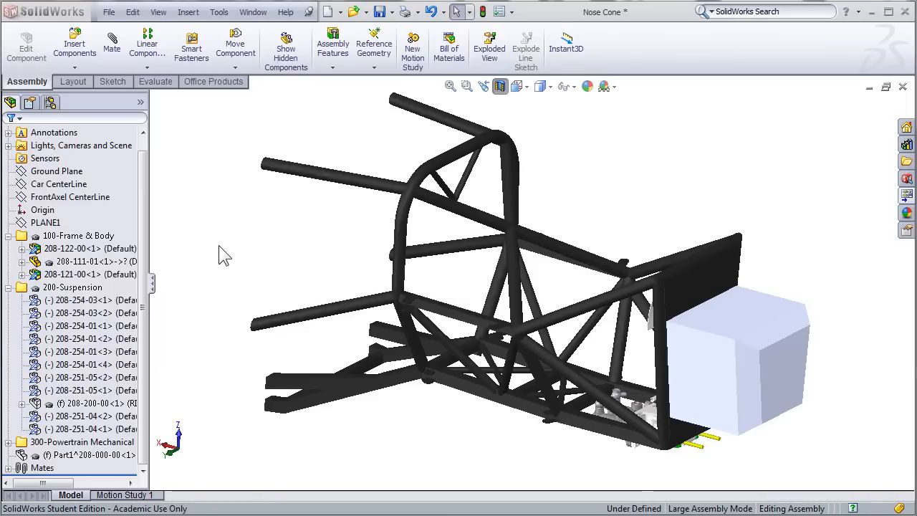
{"action": "mouse_move", "coordinate": [267, 269]}
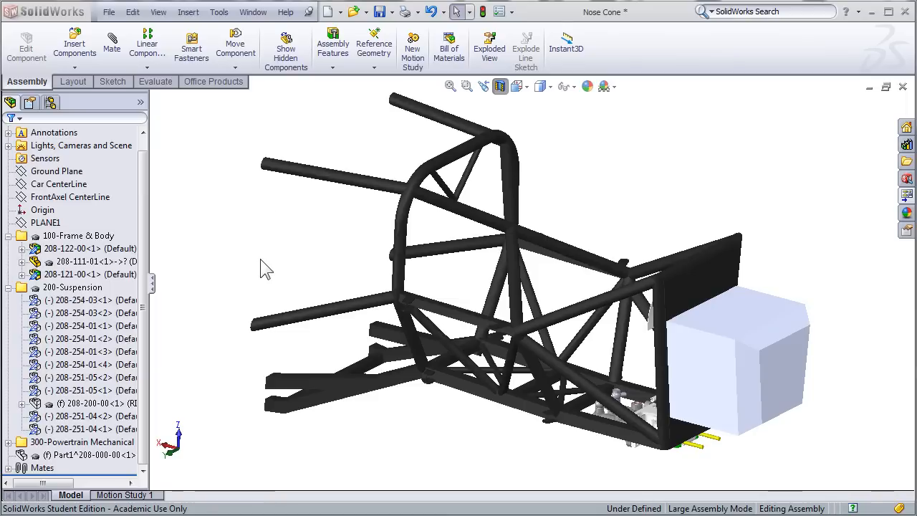
{"action": "mouse_move", "coordinate": [75, 43]}
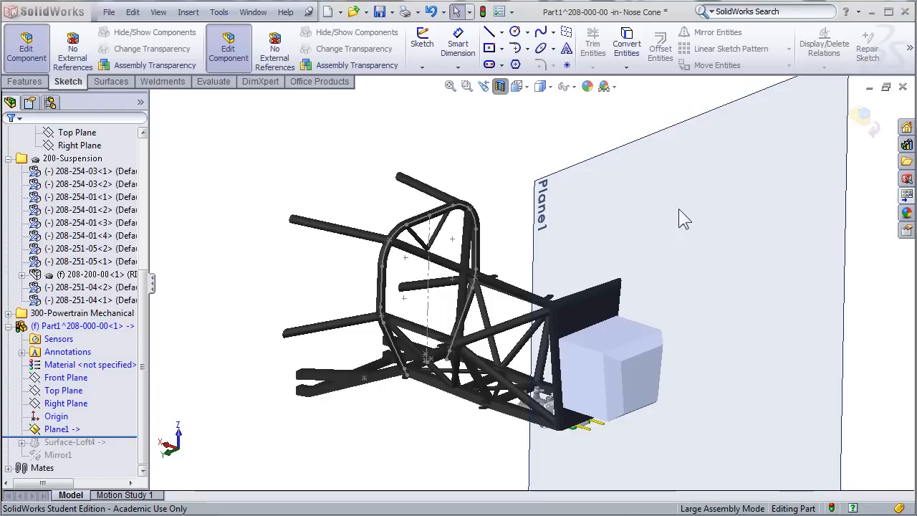
{"action": "mouse_move", "coordinate": [543, 86]}
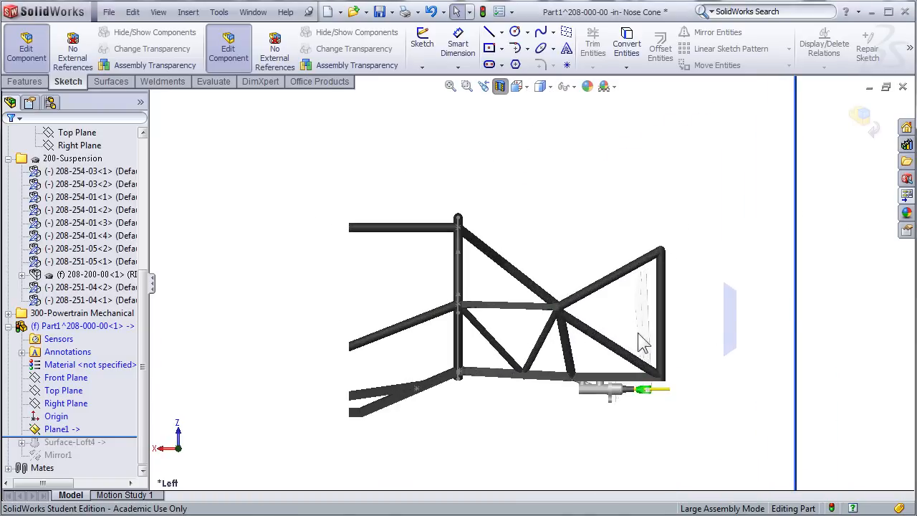
{"action": "mouse_move", "coordinate": [771, 318]}
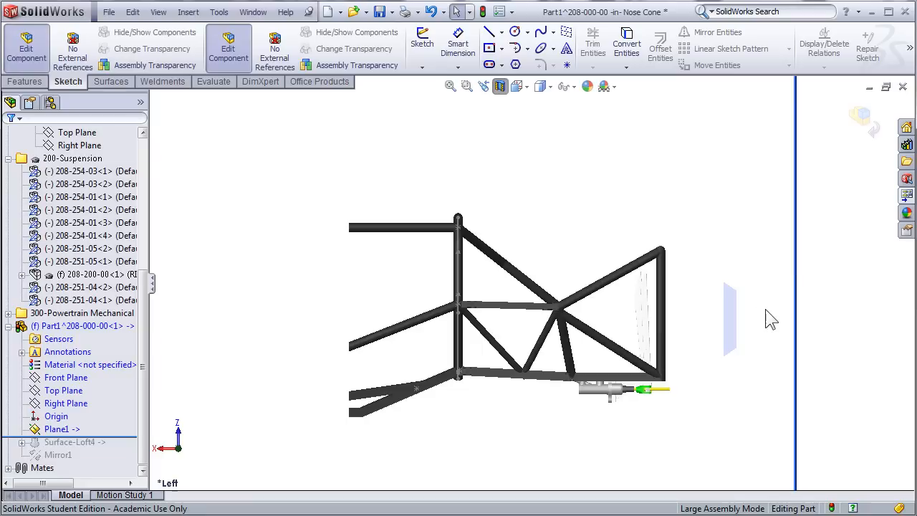
{"action": "mouse_move", "coordinate": [786, 318]}
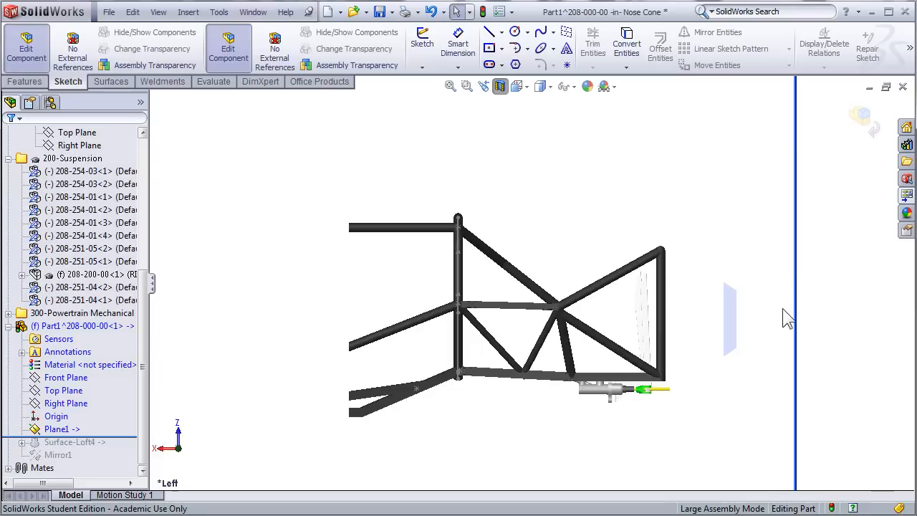
{"action": "mouse_move", "coordinate": [763, 348]}
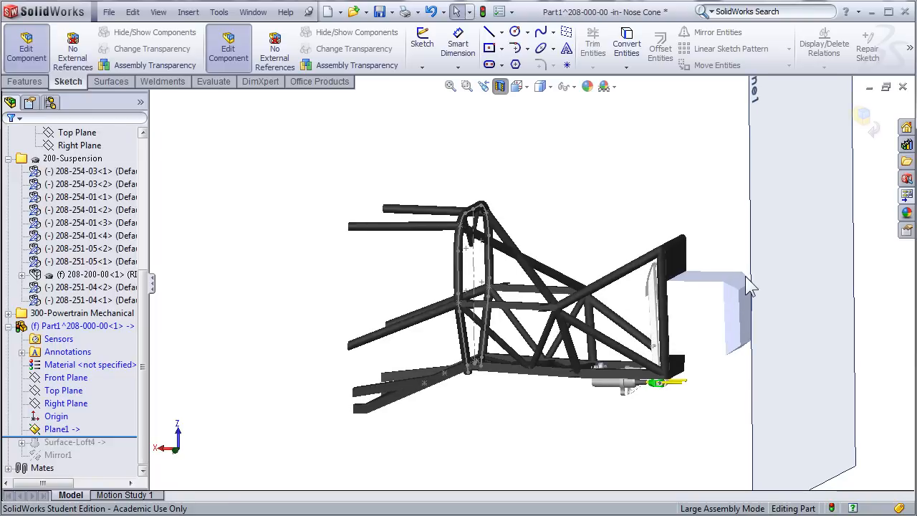
{"action": "mouse_move", "coordinate": [789, 312]}
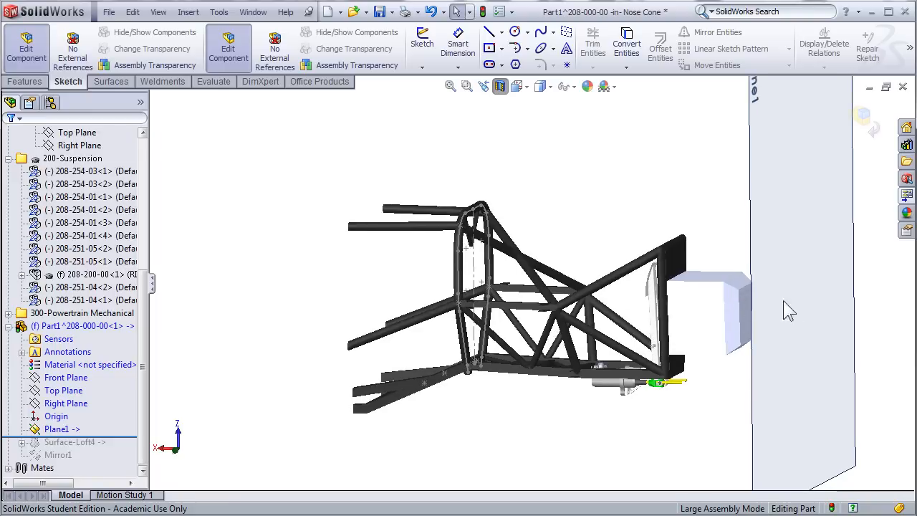
{"action": "mouse_move", "coordinate": [662, 237]}
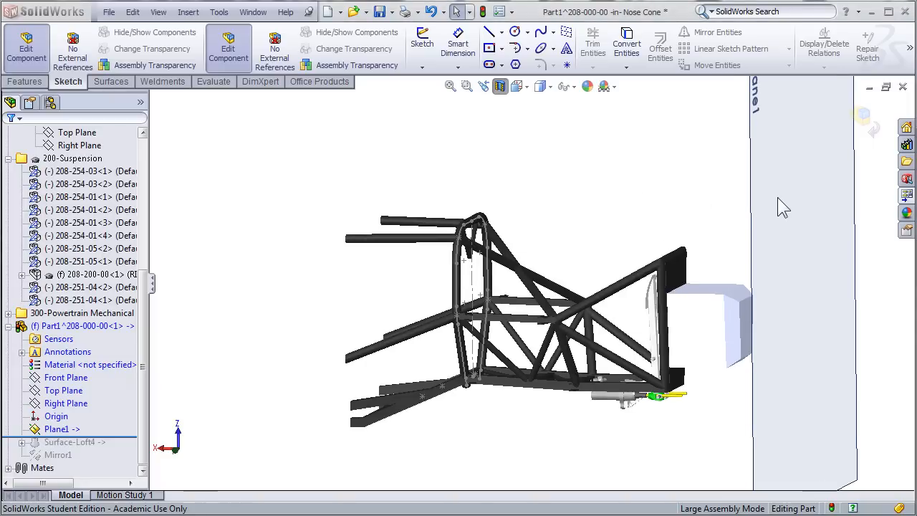
{"action": "mouse_move", "coordinate": [458, 286]}
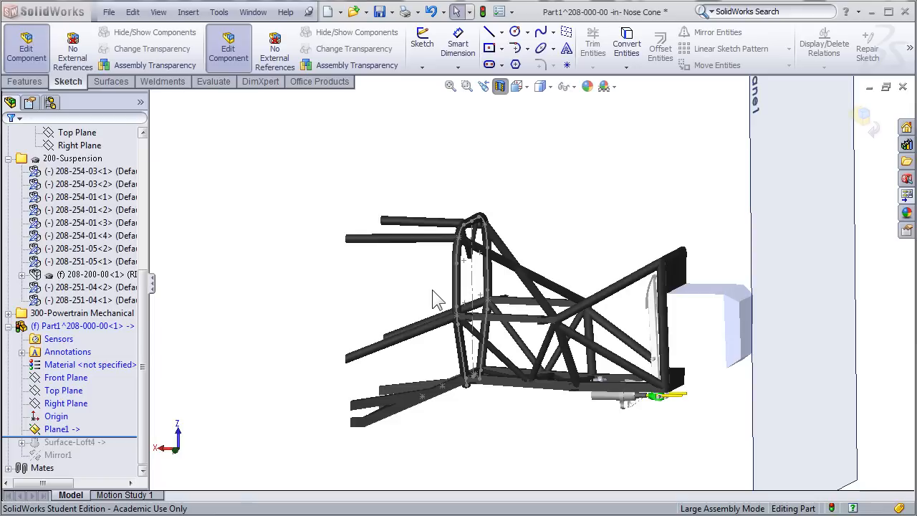
{"action": "mouse_move", "coordinate": [459, 301]}
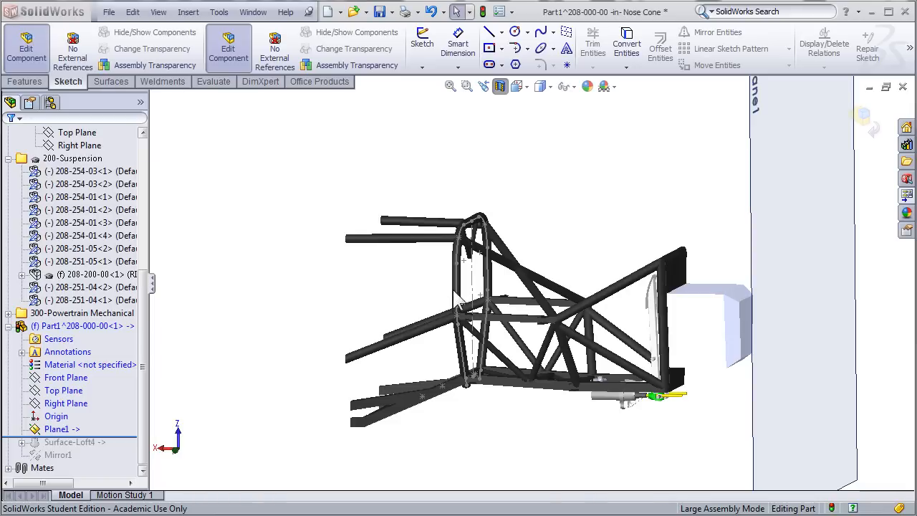
{"action": "mouse_move", "coordinate": [428, 328]}
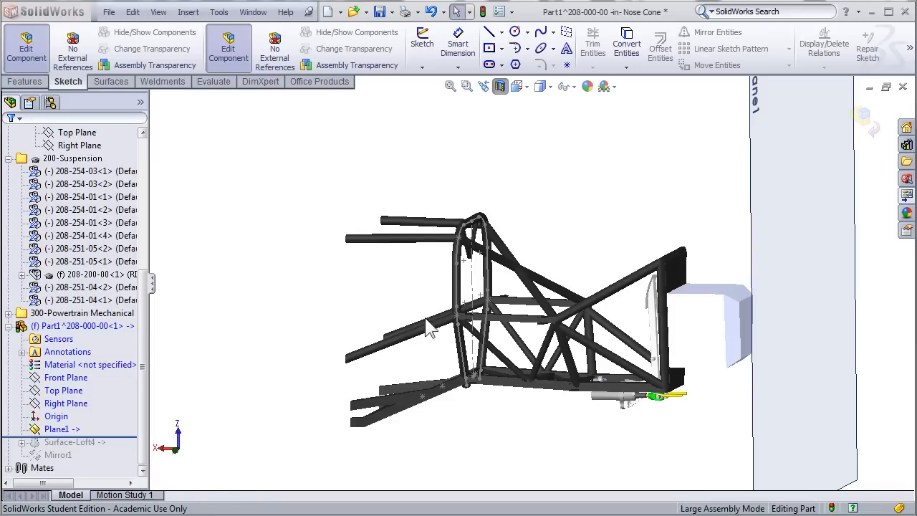
- Display the nose cone profile sketches around the frame, with Sketch1 open for editing
{"action": "left_click", "coordinate": [112, 80]}
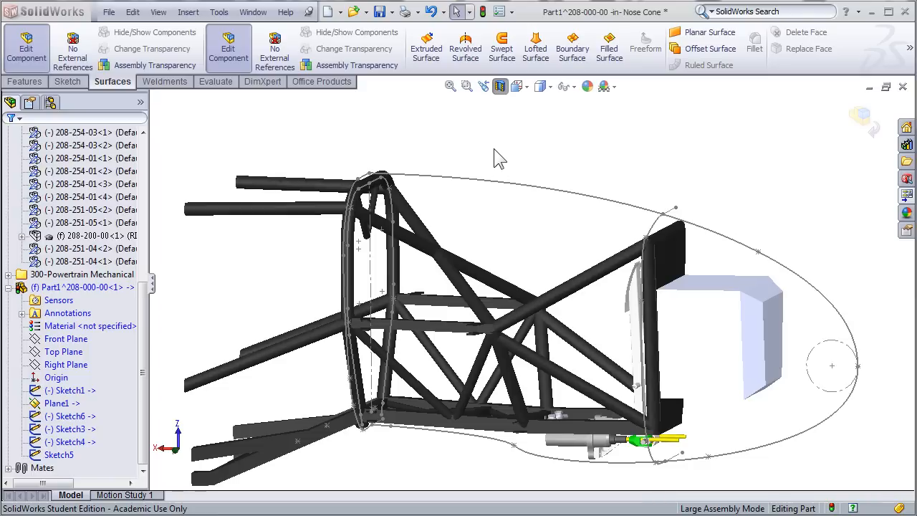
{"action": "mouse_move", "coordinate": [507, 193]}
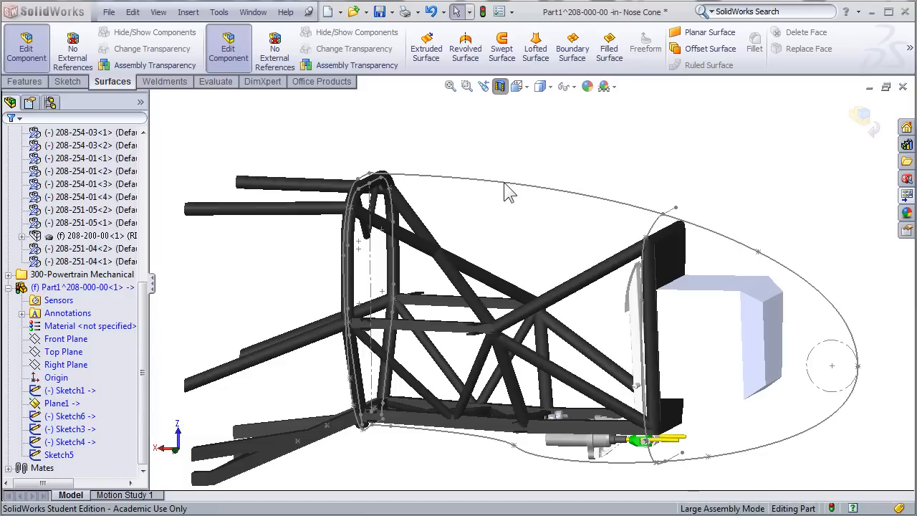
{"action": "left_click", "coordinate": [502, 180]}
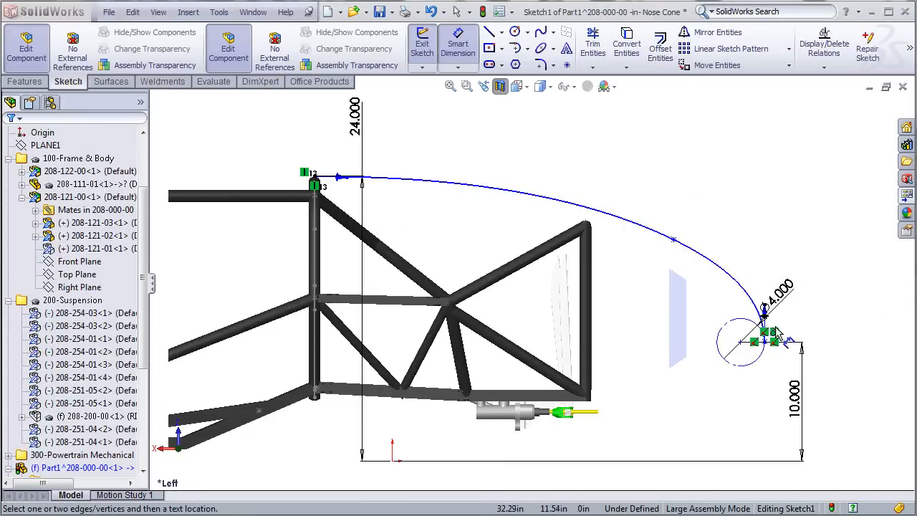
{"action": "mouse_move", "coordinate": [762, 351]}
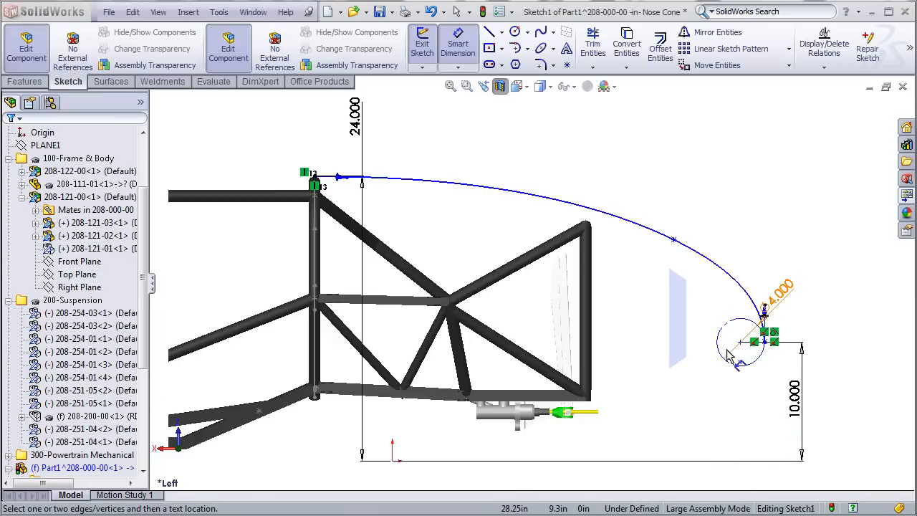
{"action": "mouse_move", "coordinate": [738, 364]}
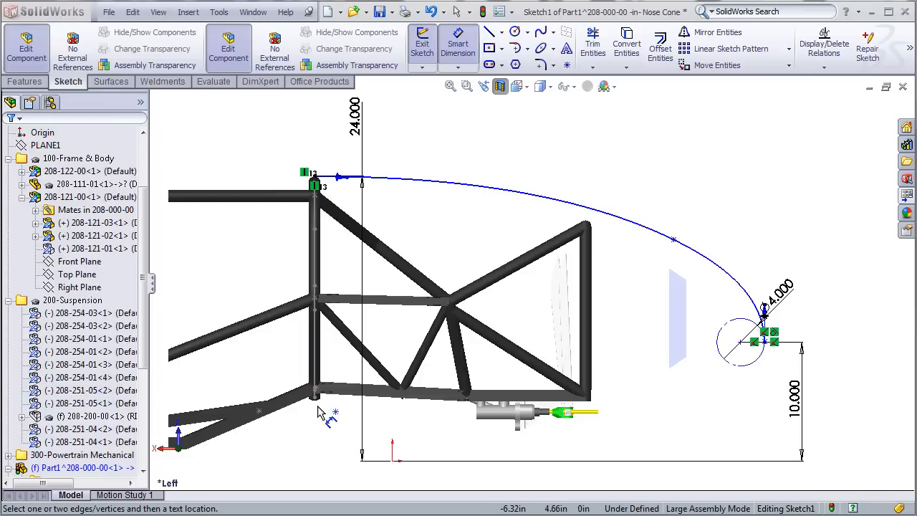
{"action": "mouse_move", "coordinate": [316, 418]}
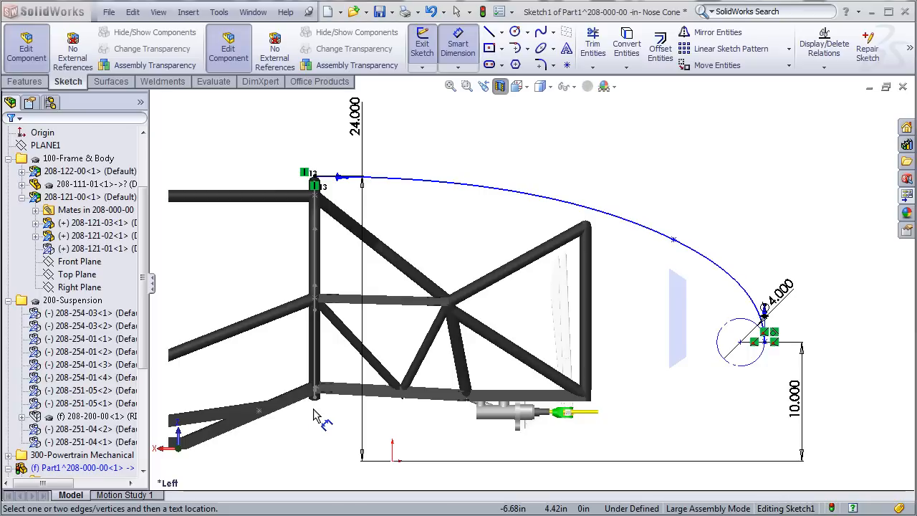
{"action": "mouse_move", "coordinate": [337, 418]}
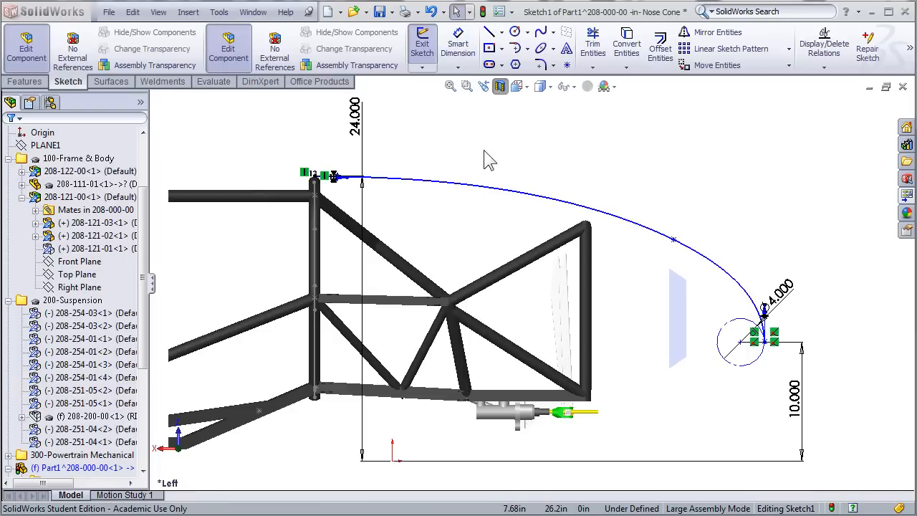
{"action": "mouse_move", "coordinate": [517, 141]}
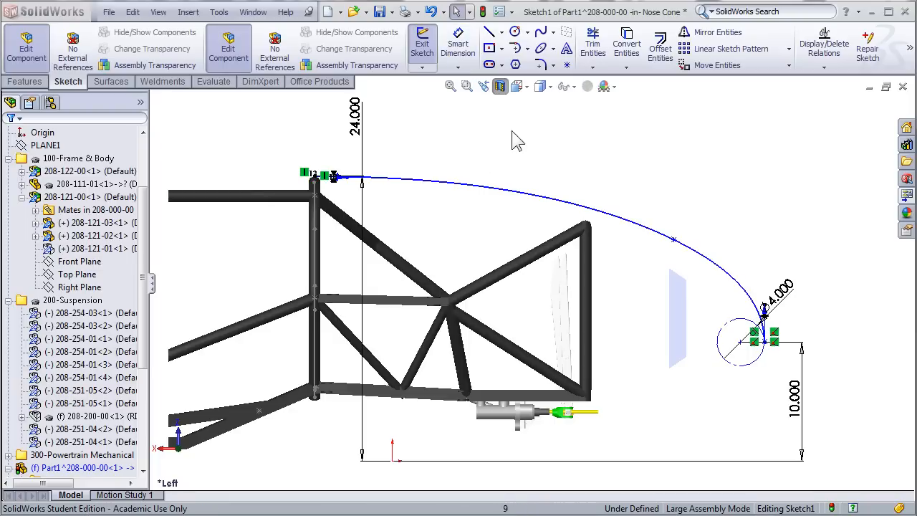
{"action": "mouse_move", "coordinate": [543, 32]}
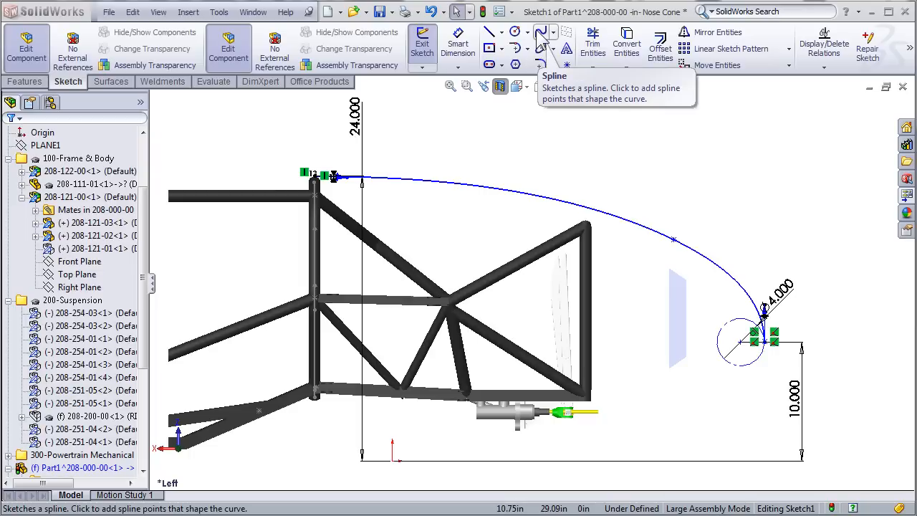
{"action": "mouse_move", "coordinate": [476, 229]}
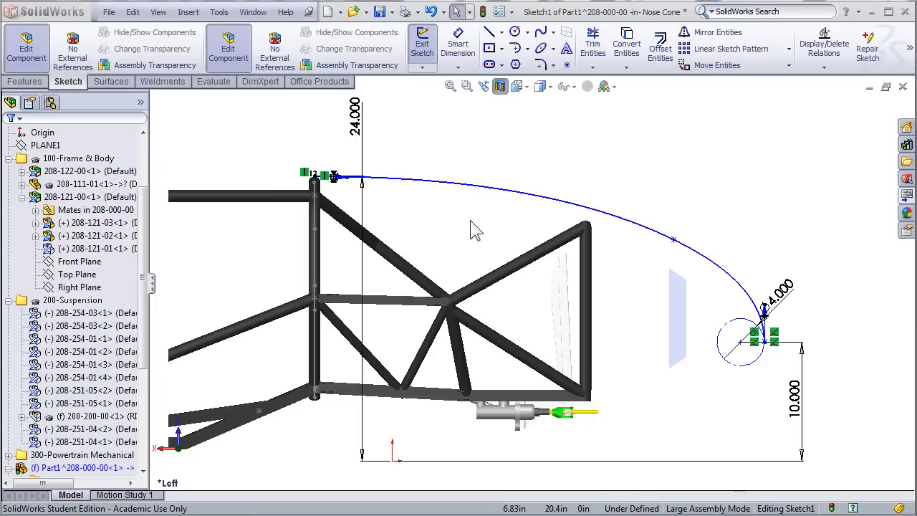
{"action": "mouse_move", "coordinate": [667, 251]}
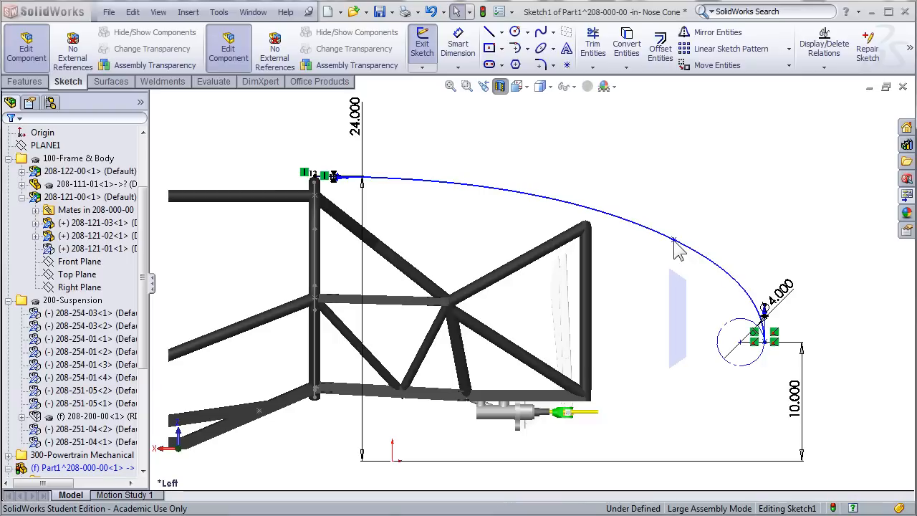
- Adjust the Sketch1 spline points so the upper profile arcs smoothly into the nose circle
{"action": "left_click", "coordinate": [680, 233]}
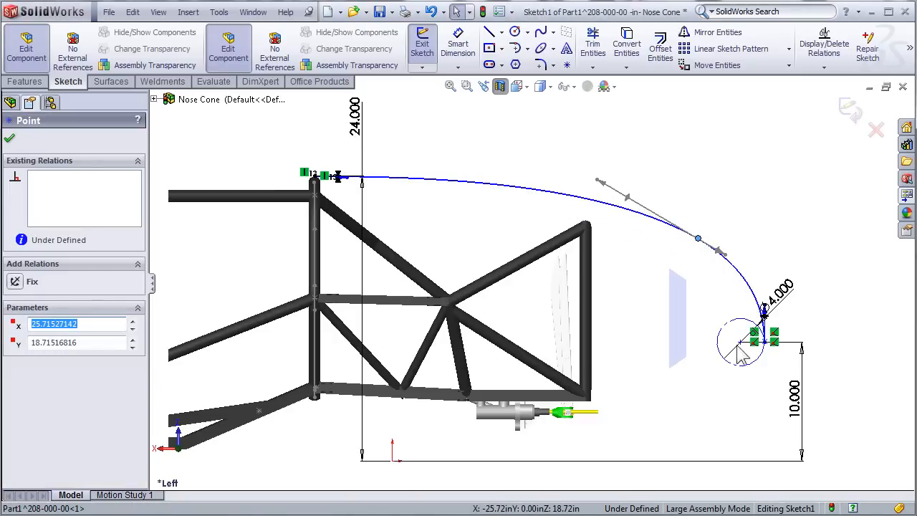
{"action": "mouse_move", "coordinate": [629, 207]}
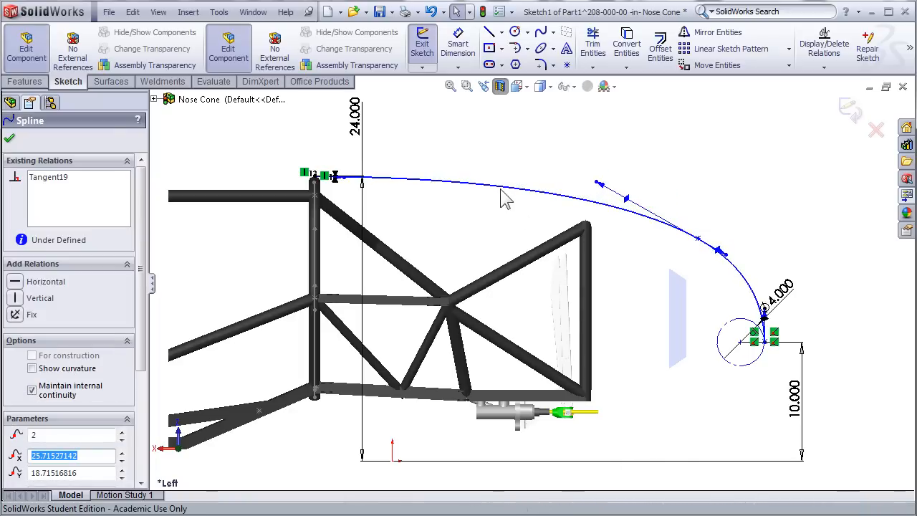
{"action": "right_click", "coordinate": [505, 198]}
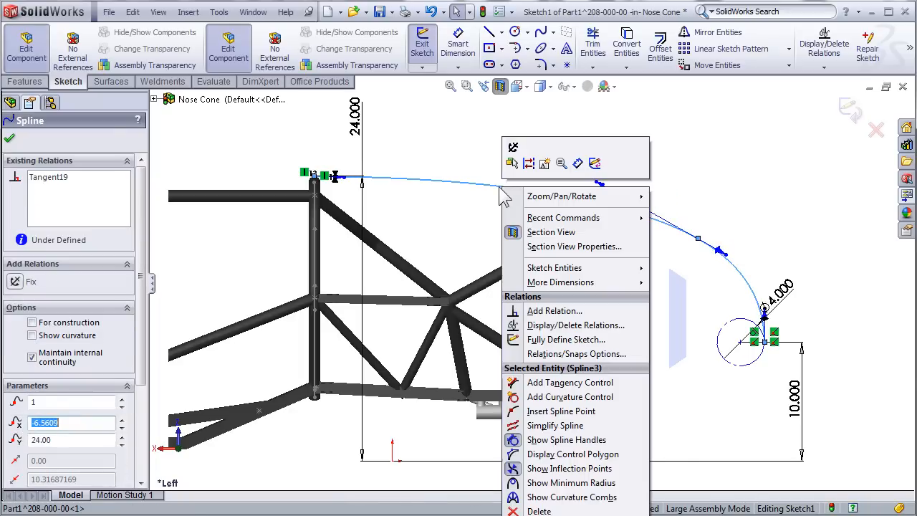
{"action": "mouse_move", "coordinate": [571, 396]}
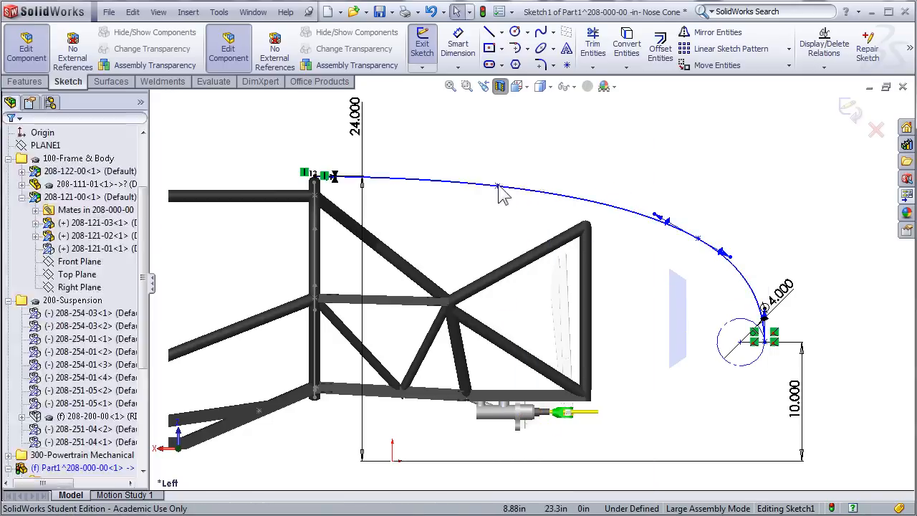
{"action": "left_click", "coordinate": [533, 206]}
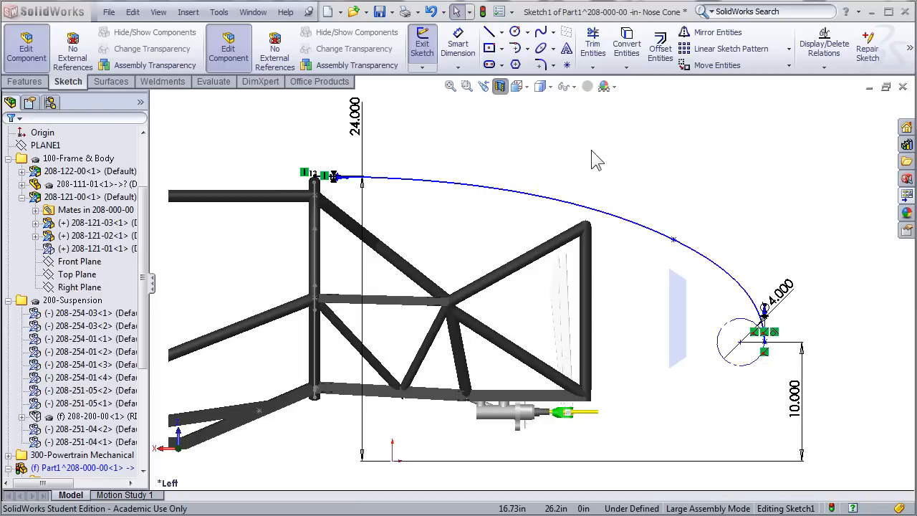
{"action": "mouse_move", "coordinate": [502, 149]}
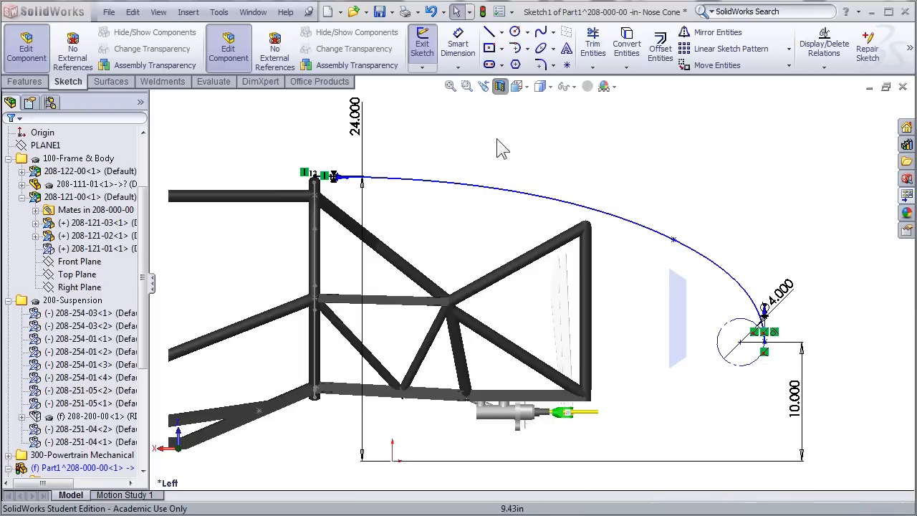
{"action": "mouse_move", "coordinate": [407, 204]}
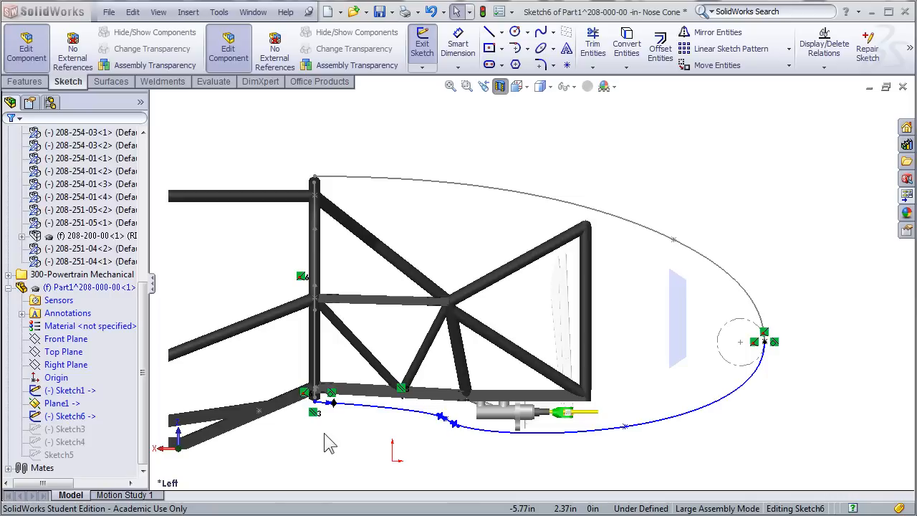
{"action": "mouse_move", "coordinate": [347, 424]}
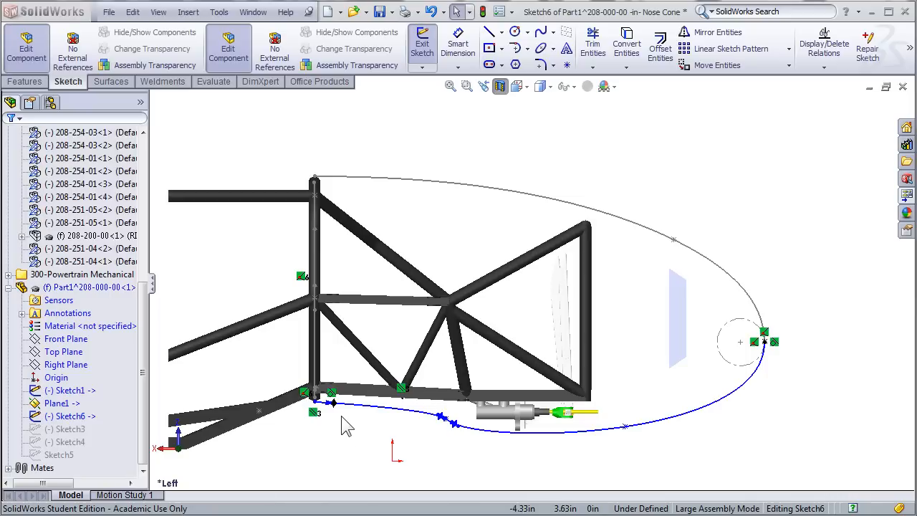
{"action": "mouse_move", "coordinate": [634, 439]}
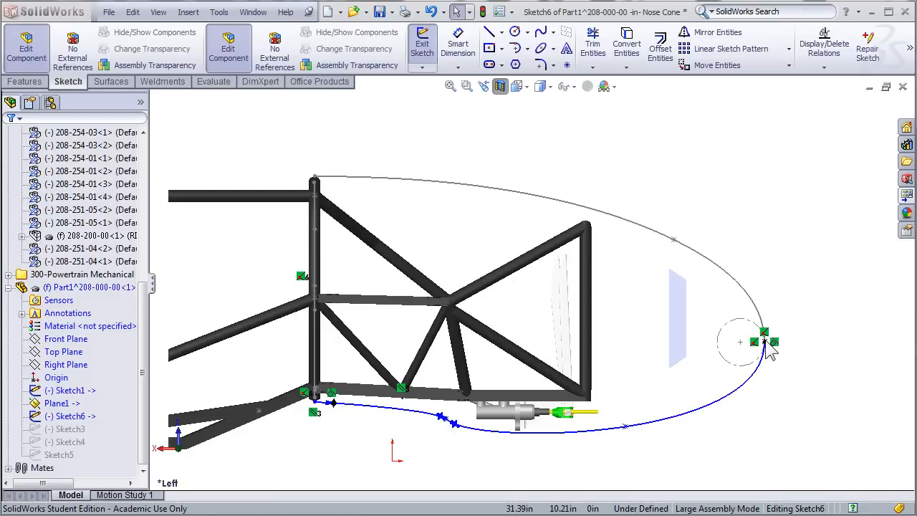
{"action": "mouse_move", "coordinate": [316, 416]}
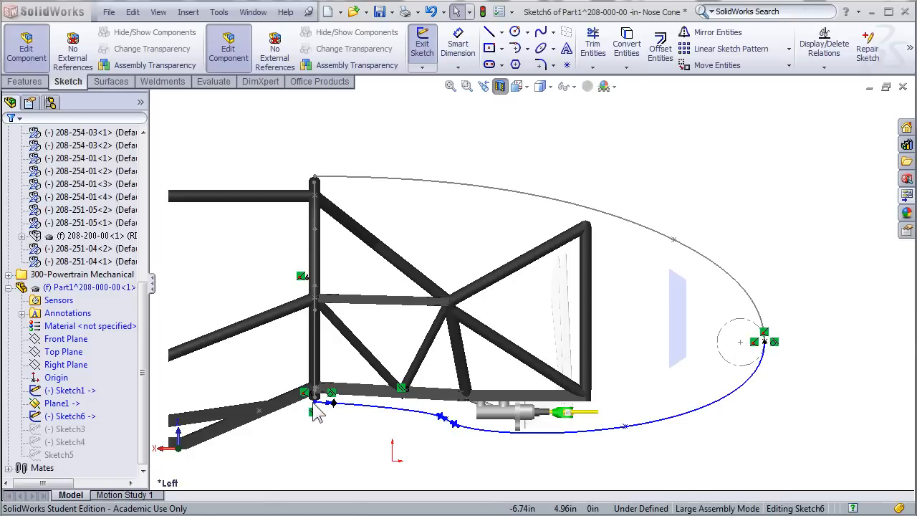
{"action": "mouse_move", "coordinate": [319, 161]}
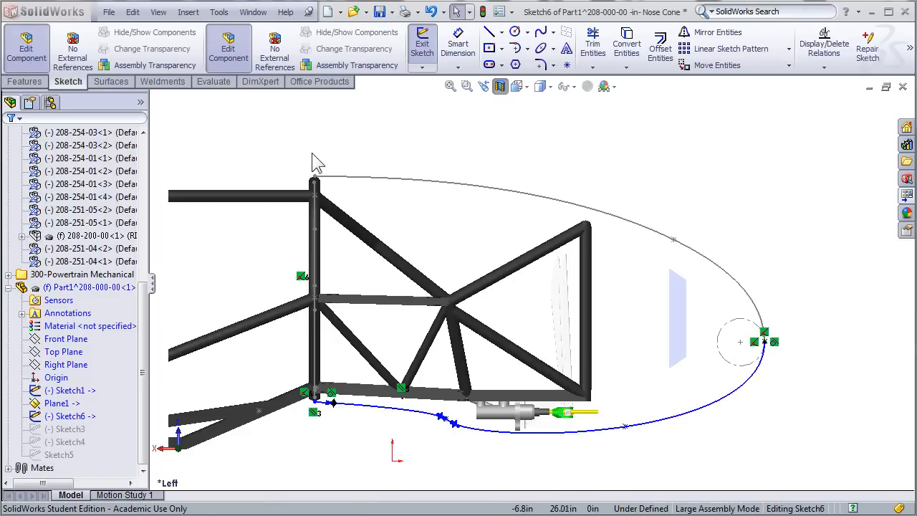
{"action": "mouse_move", "coordinate": [662, 297]}
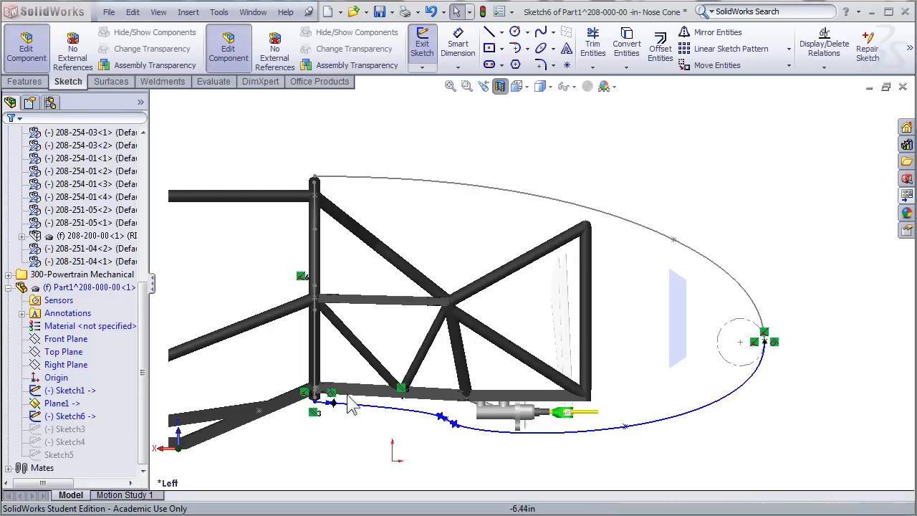
{"action": "mouse_move", "coordinate": [568, 438]}
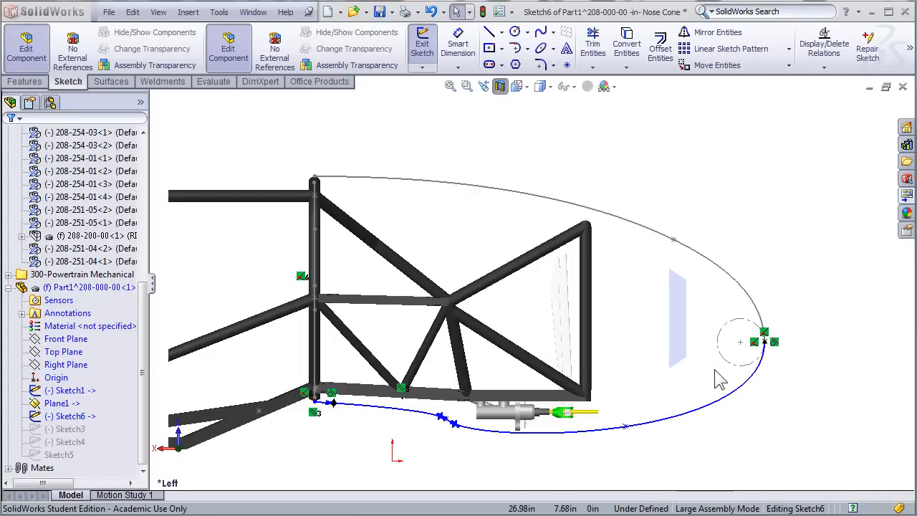
{"action": "mouse_move", "coordinate": [767, 356]}
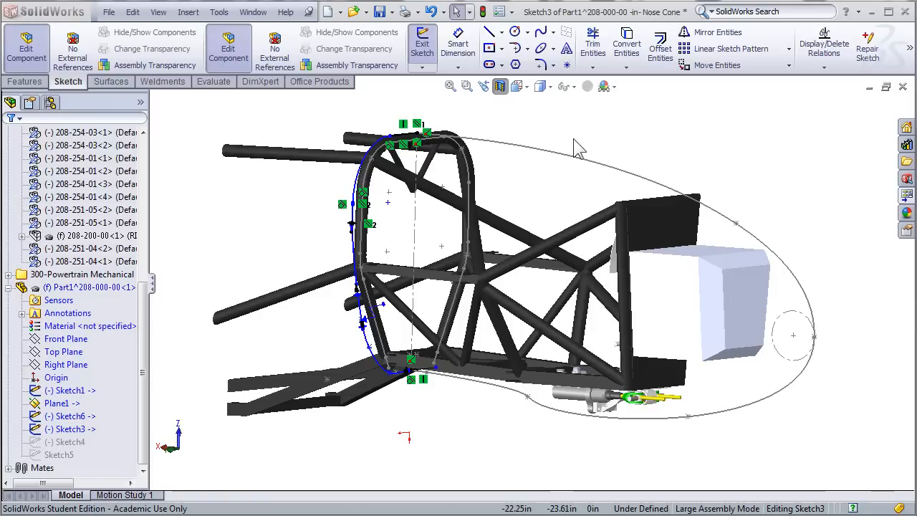
{"action": "mouse_move", "coordinate": [380, 337]}
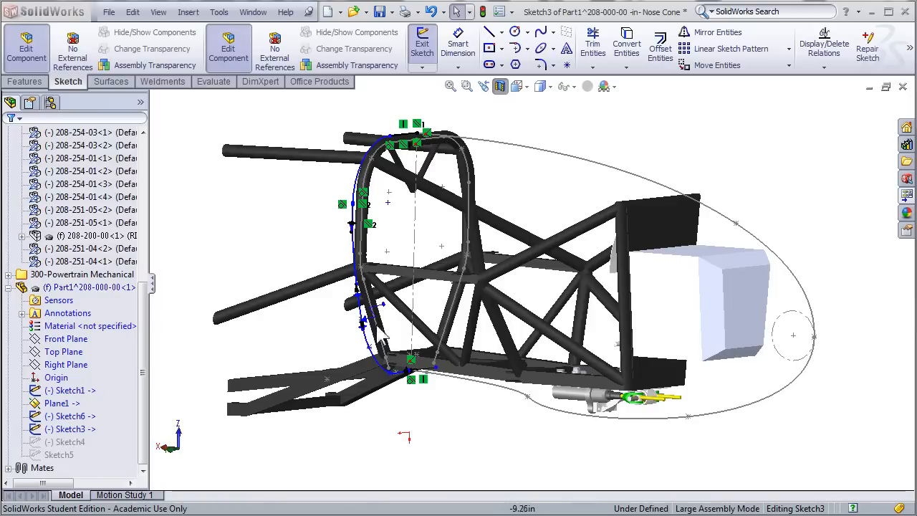
- Set the view to Front to see the Sketch3 outline straight on against the frame
{"action": "left_click", "coordinate": [517, 86]}
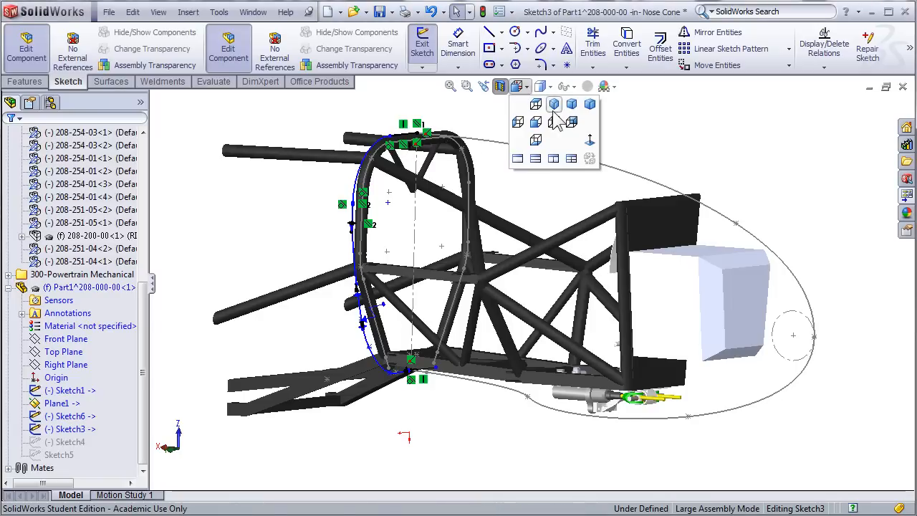
{"action": "left_click", "coordinate": [553, 103]}
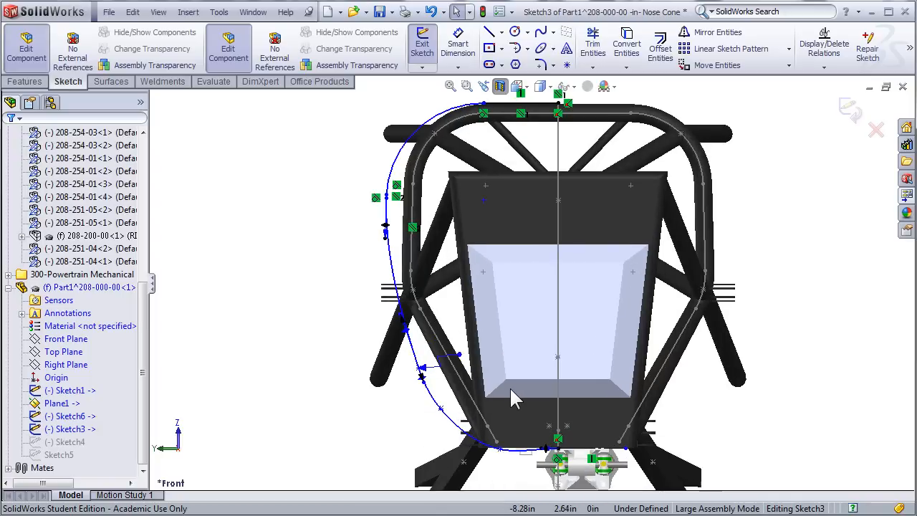
{"action": "mouse_move", "coordinate": [491, 122]}
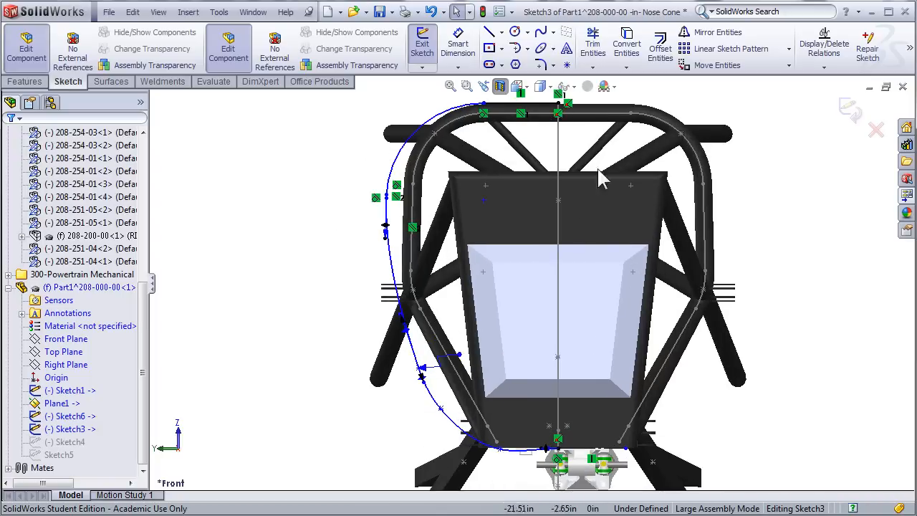
{"action": "mouse_move", "coordinate": [504, 456]}
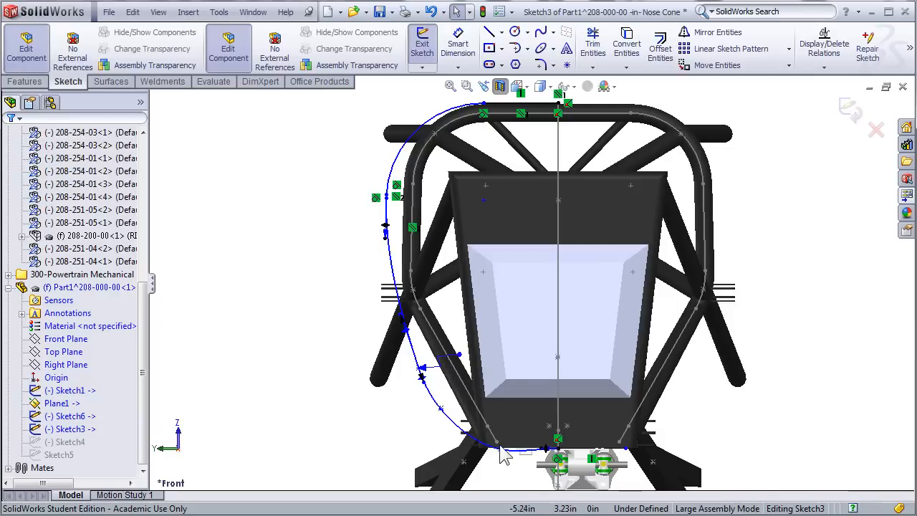
{"action": "mouse_move", "coordinate": [504, 459]}
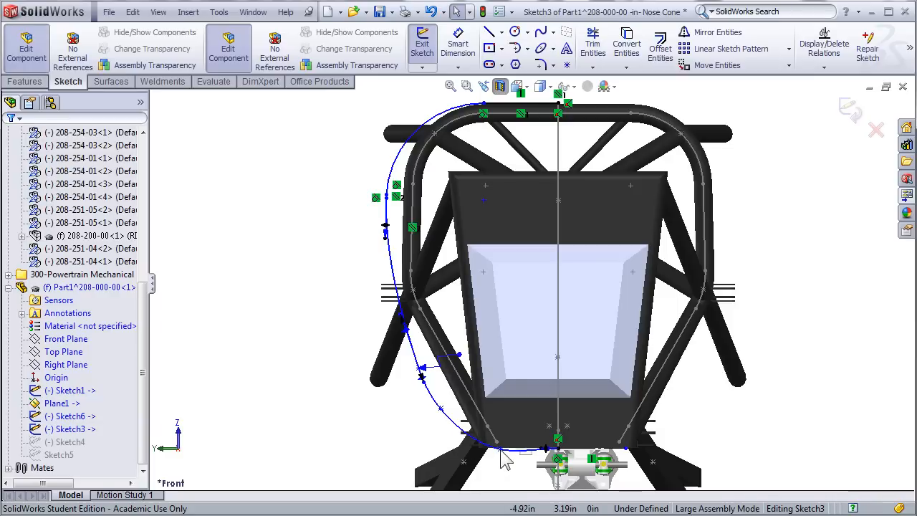
{"action": "mouse_move", "coordinate": [399, 398]}
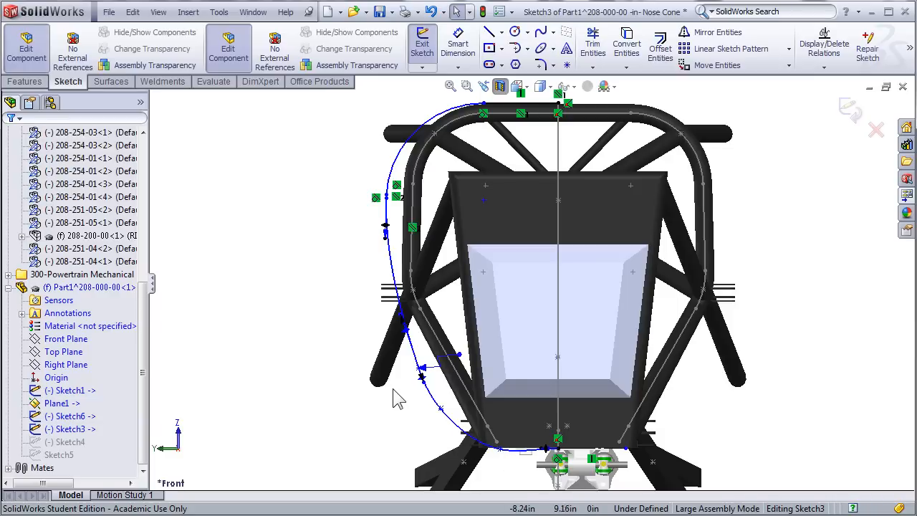
{"action": "mouse_move", "coordinate": [393, 178]}
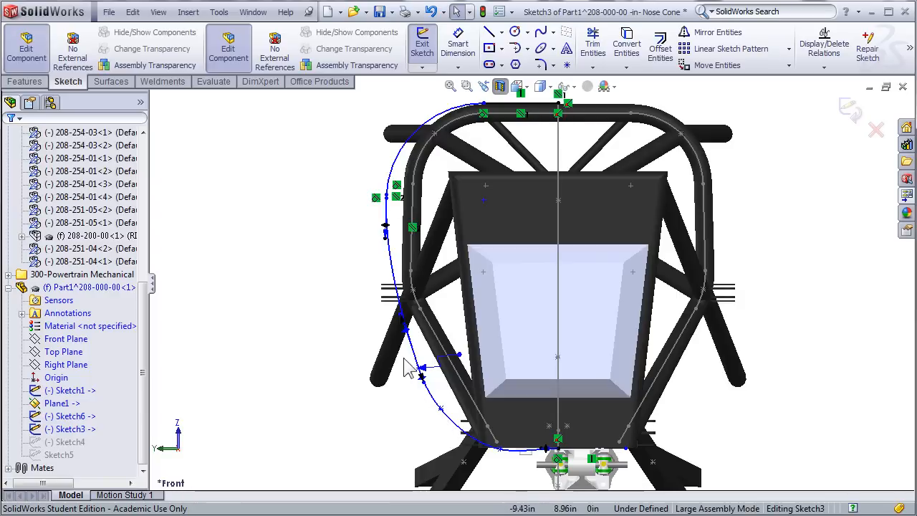
{"action": "mouse_move", "coordinate": [448, 421]}
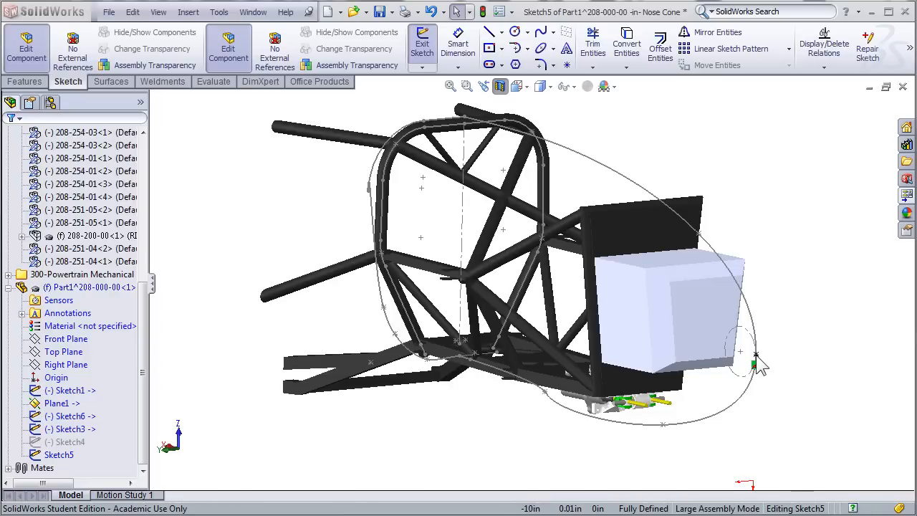
- Edit the fully defined Sketch5 tip-point sketch and exit it
{"action": "left_click", "coordinate": [757, 355]}
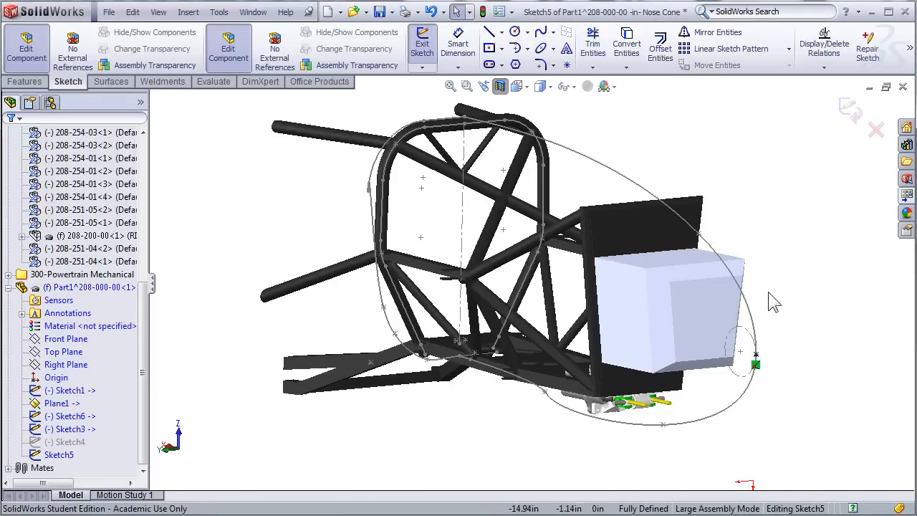
{"action": "mouse_move", "coordinate": [760, 341]}
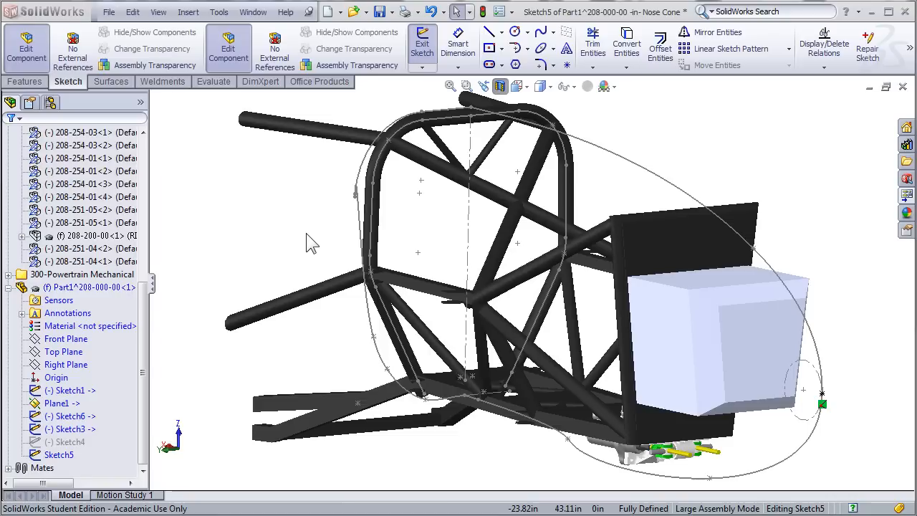
{"action": "left_click", "coordinate": [111, 80]}
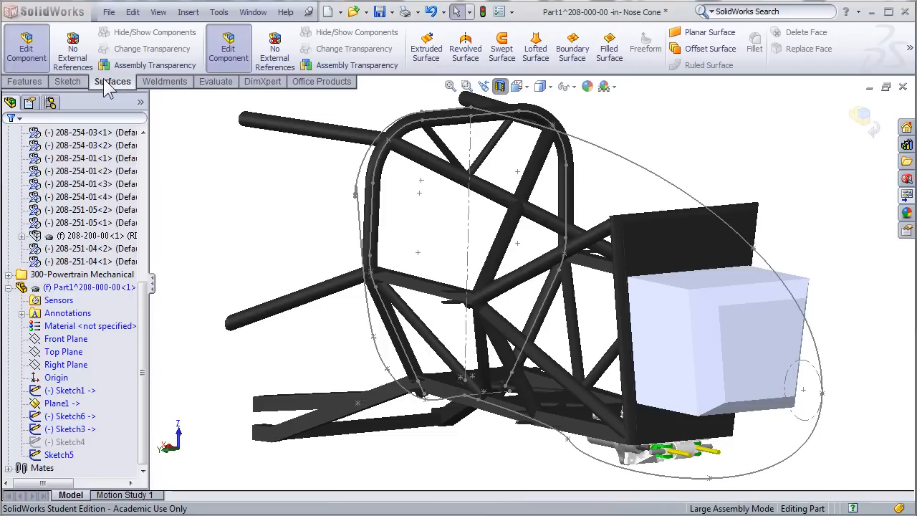
{"action": "mouse_move", "coordinate": [536, 45]}
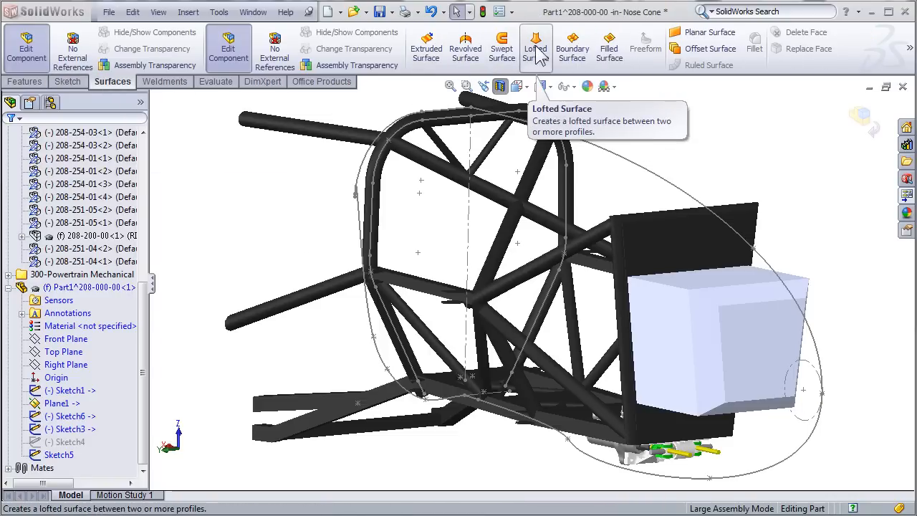
- Start a Lofted Surface and expand the flyout feature tree to pick profiles
{"action": "left_click", "coordinate": [536, 44]}
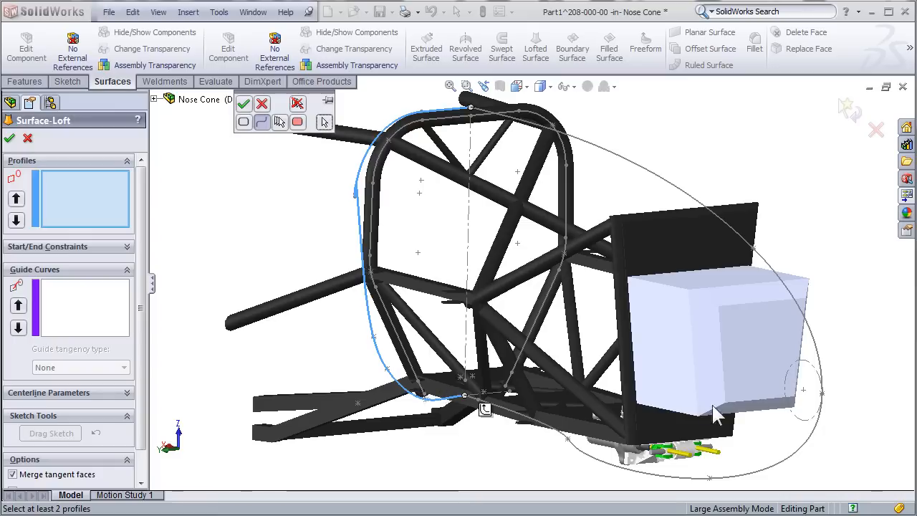
{"action": "mouse_move", "coordinate": [828, 402]}
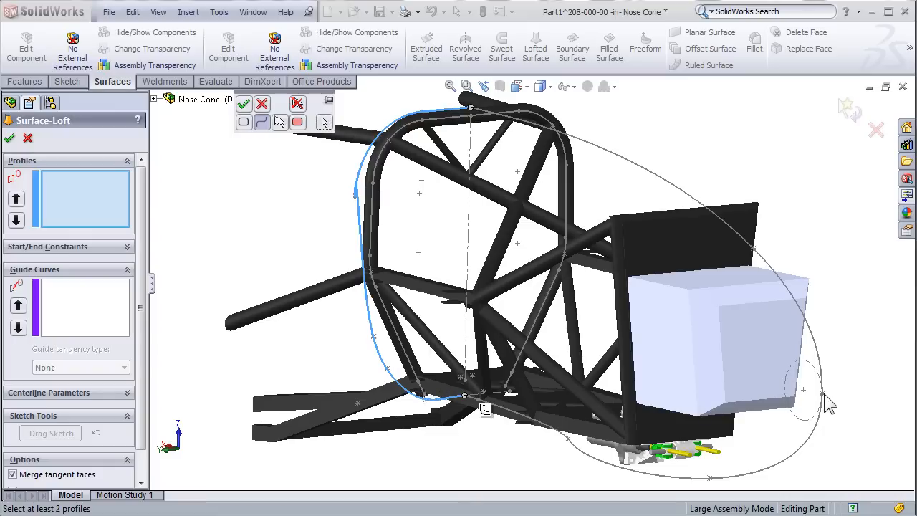
{"action": "mouse_move", "coordinate": [163, 109]}
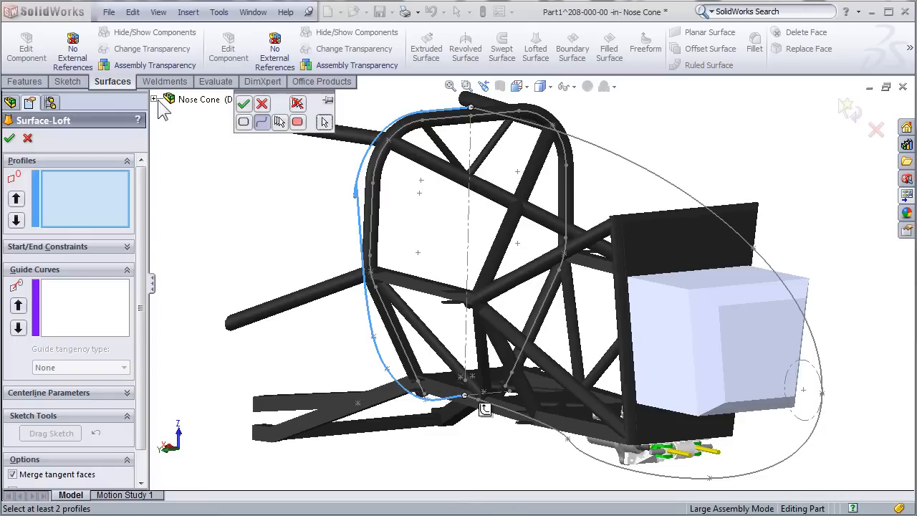
{"action": "left_click", "coordinate": [153, 97]}
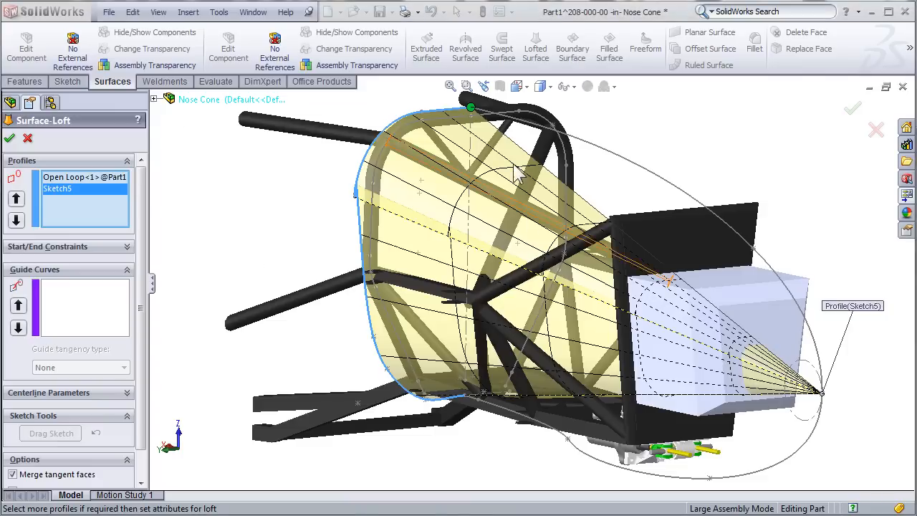
{"action": "mouse_move", "coordinate": [466, 261]}
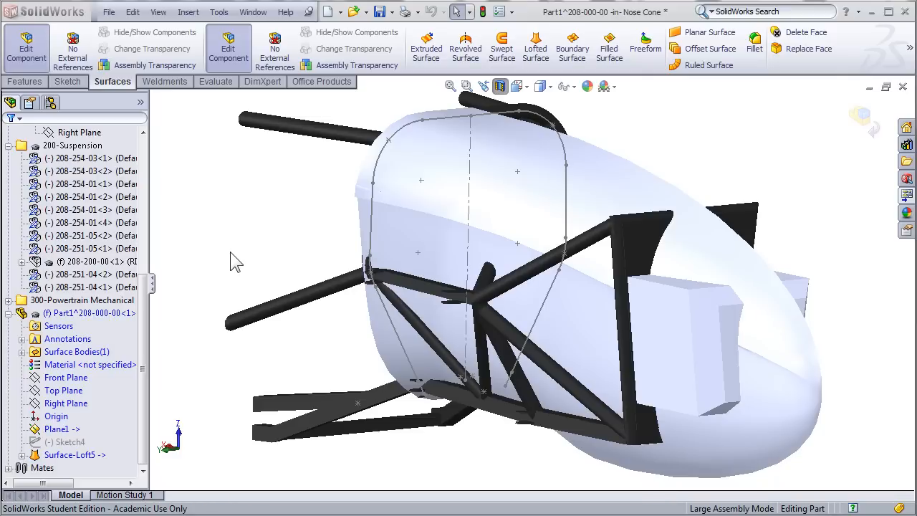
{"action": "mouse_move", "coordinate": [226, 246]}
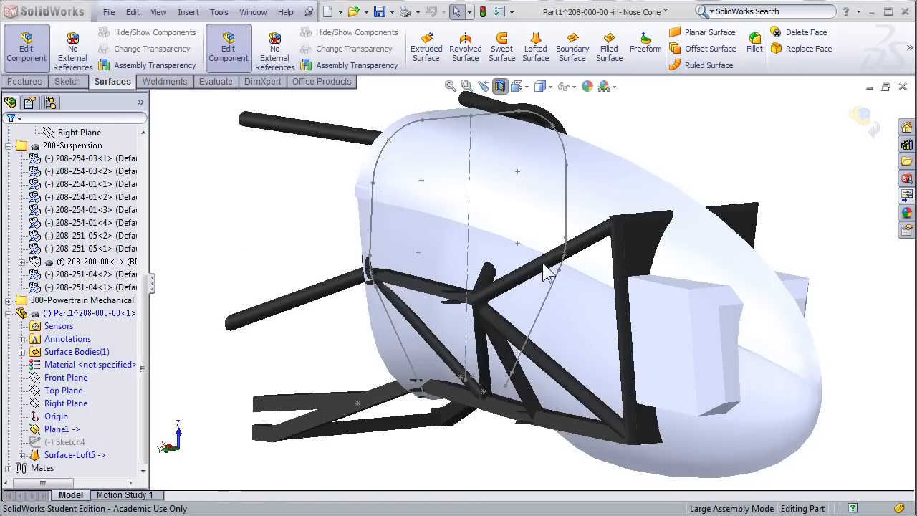
{"action": "mouse_move", "coordinate": [505, 339]}
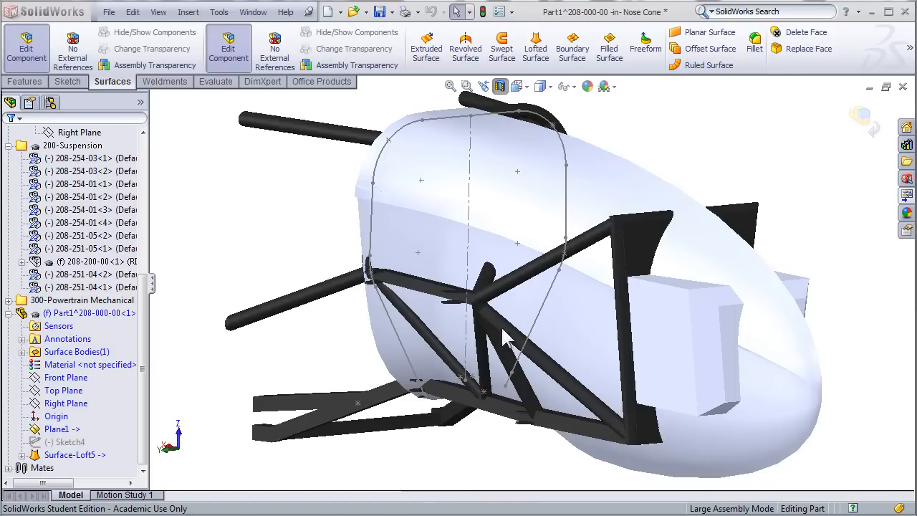
{"action": "mouse_move", "coordinate": [476, 348]}
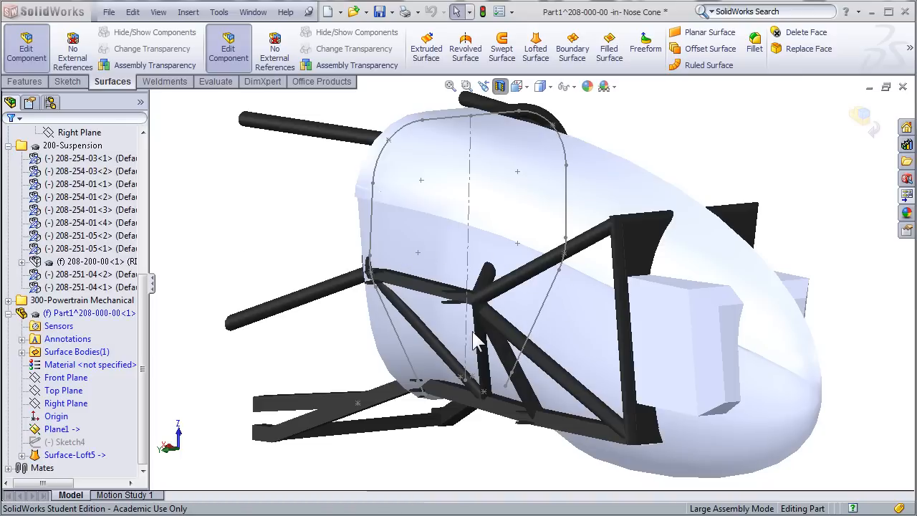
{"action": "mouse_move", "coordinate": [255, 250]}
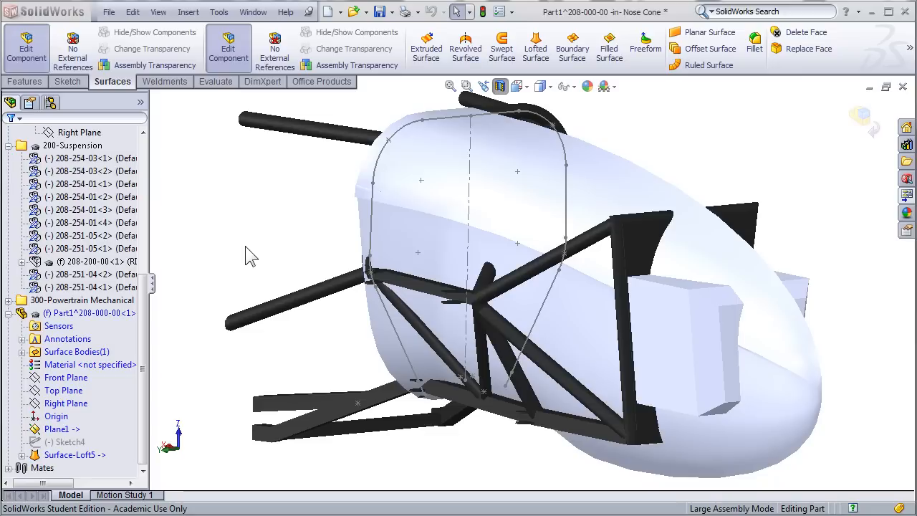
{"action": "mouse_move", "coordinate": [549, 192]}
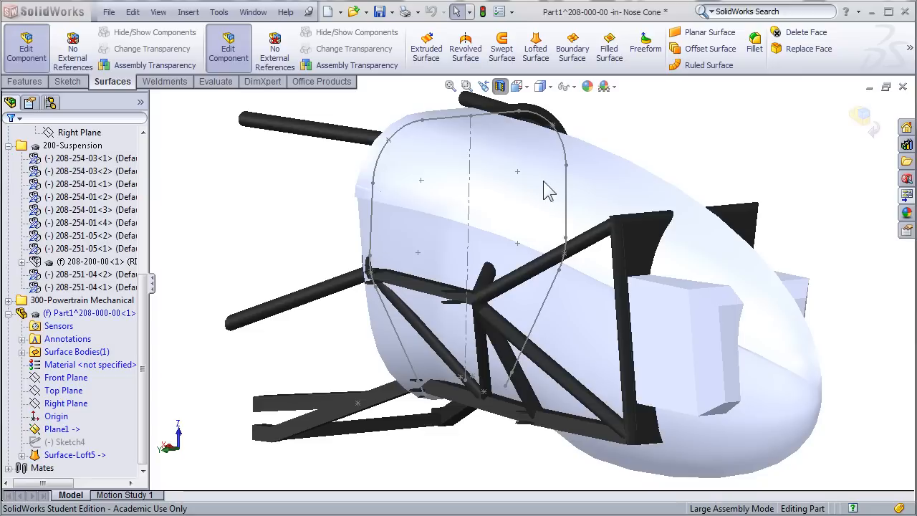
{"action": "mouse_move", "coordinate": [542, 180]}
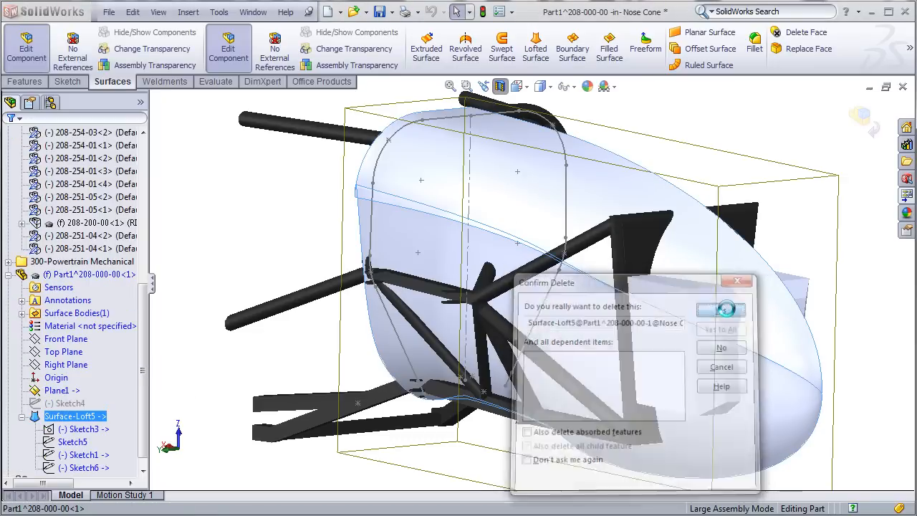
- Confirm deleting the Surface-Loft5 nose-cone surface, leaving only the profile sketches
{"action": "left_click", "coordinate": [721, 310]}
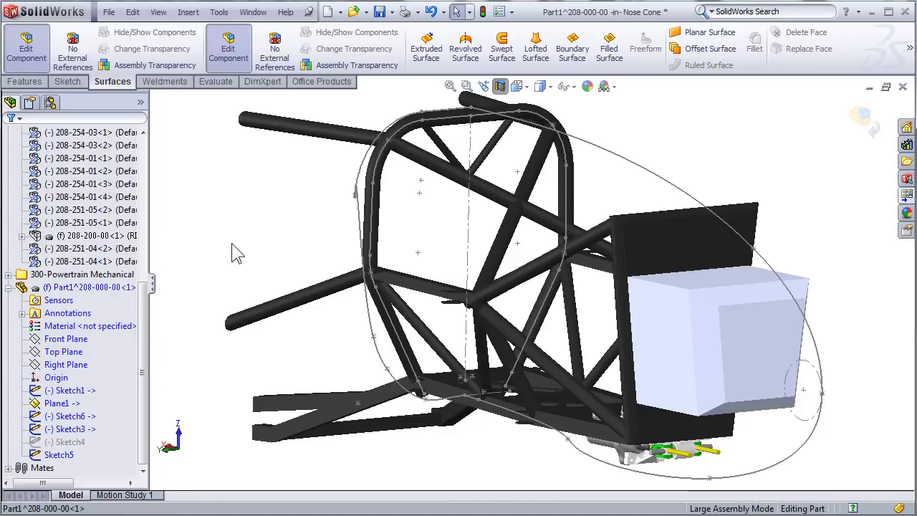
{"action": "mouse_move", "coordinate": [614, 258]}
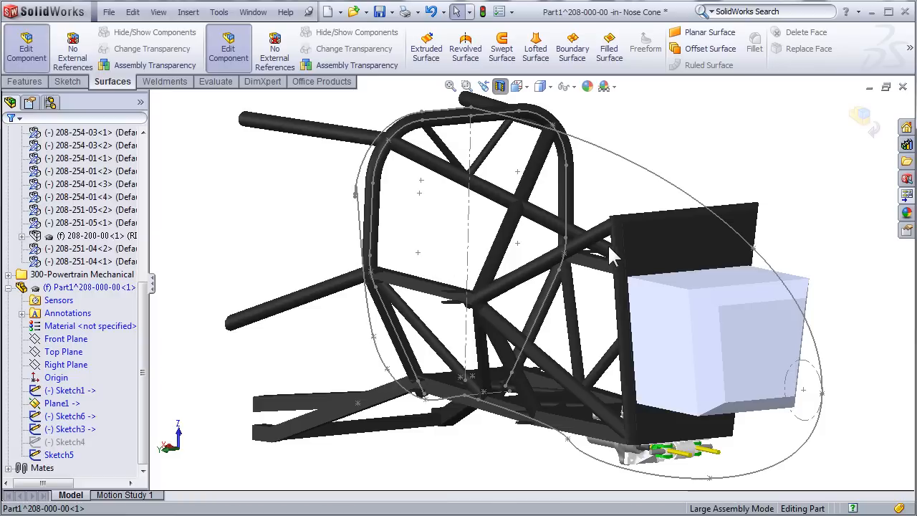
{"action": "mouse_move", "coordinate": [519, 303]}
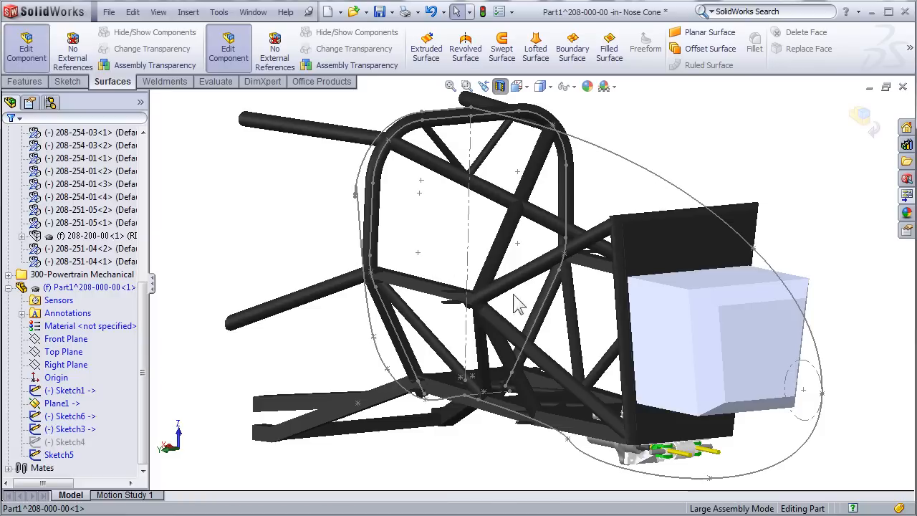
{"action": "mouse_move", "coordinate": [613, 233]}
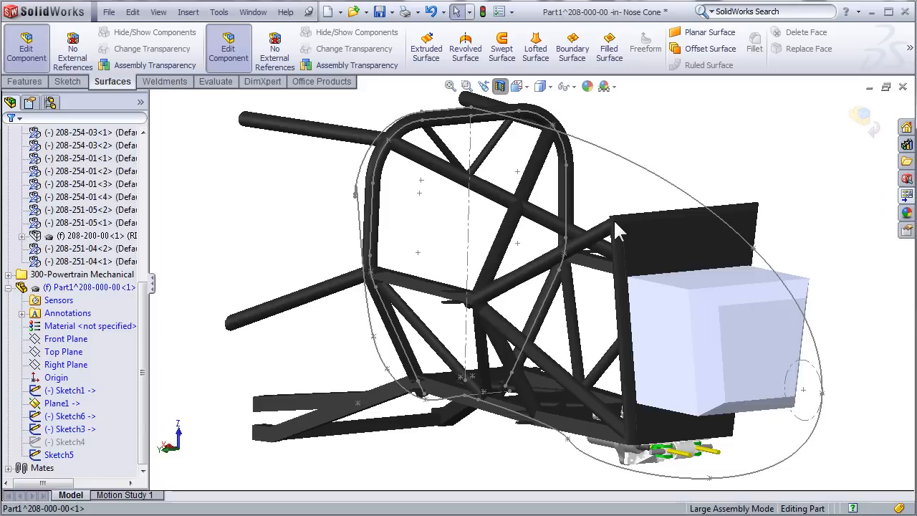
{"action": "mouse_move", "coordinate": [604, 224]}
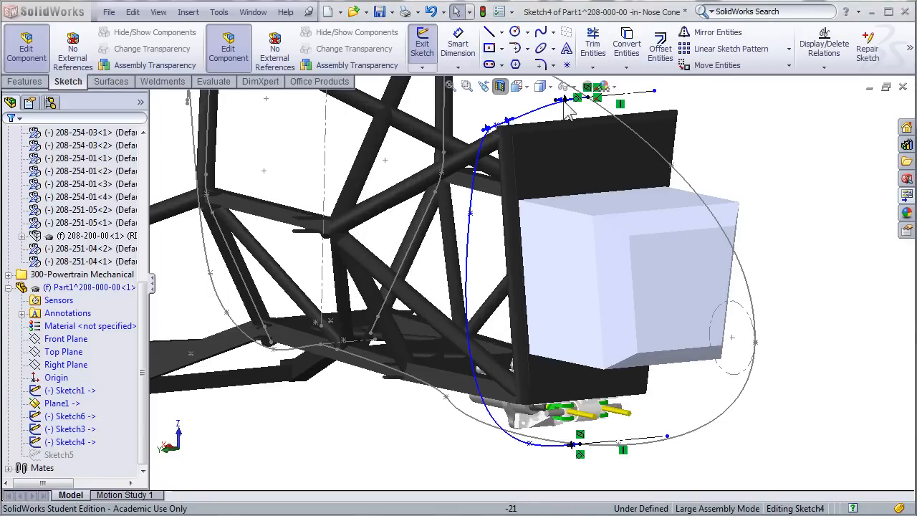
{"action": "mouse_move", "coordinate": [498, 445]}
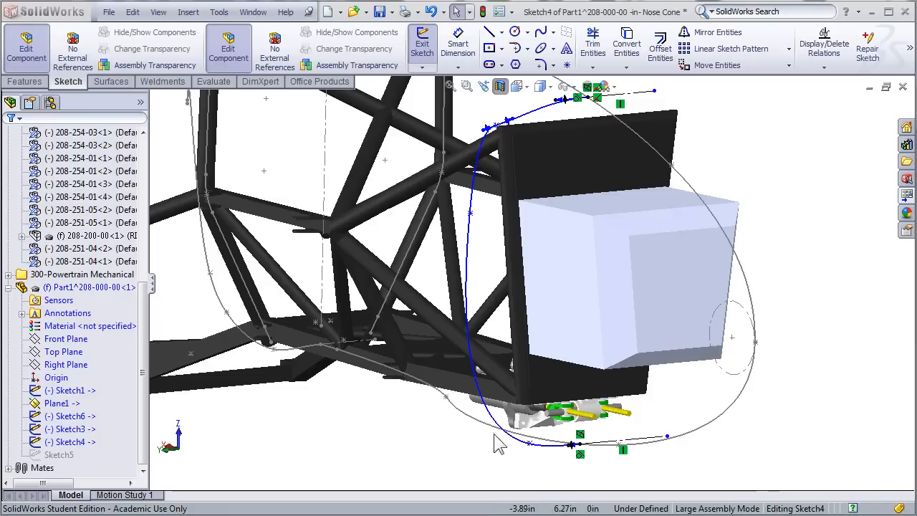
{"action": "mouse_move", "coordinate": [588, 458]}
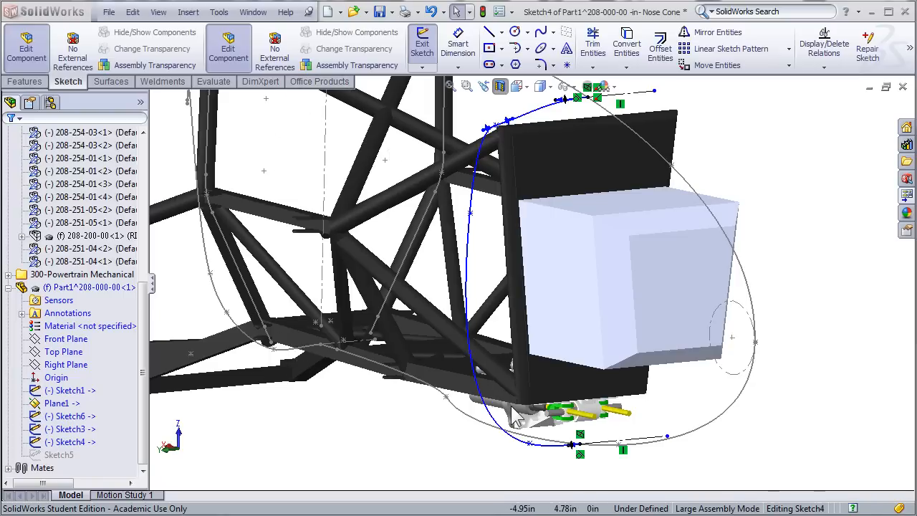
{"action": "mouse_move", "coordinate": [480, 324]}
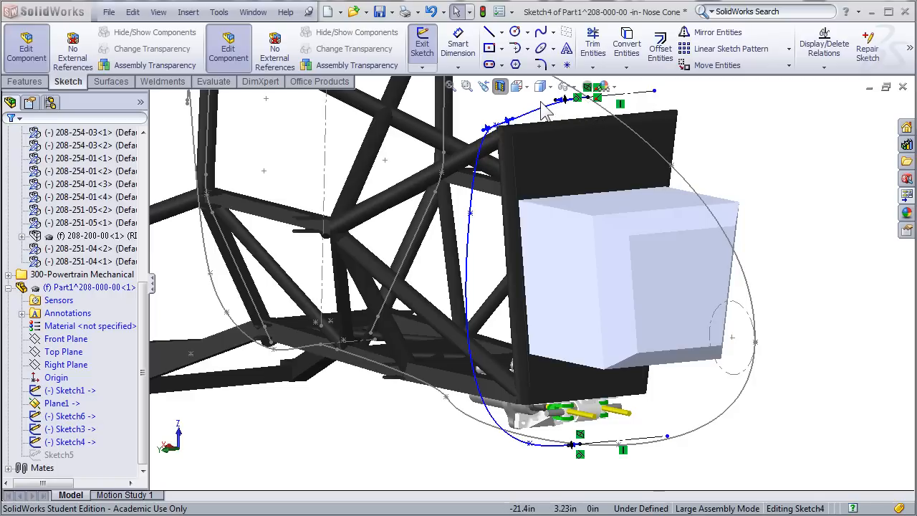
{"action": "mouse_move", "coordinate": [589, 100]}
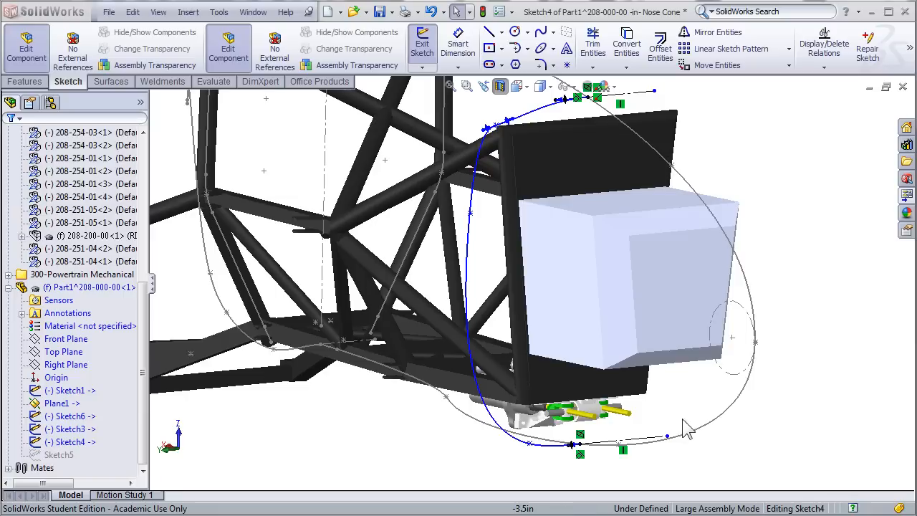
{"action": "mouse_move", "coordinate": [681, 271]}
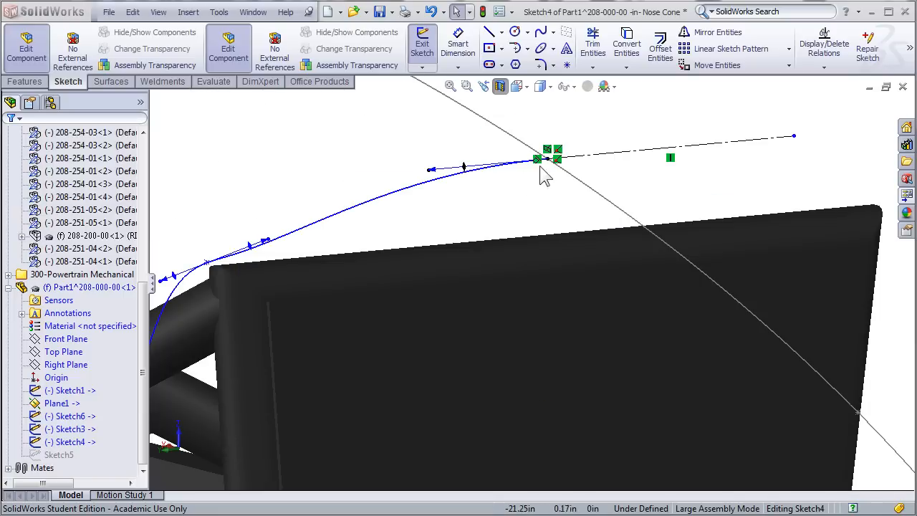
{"action": "mouse_move", "coordinate": [587, 193]}
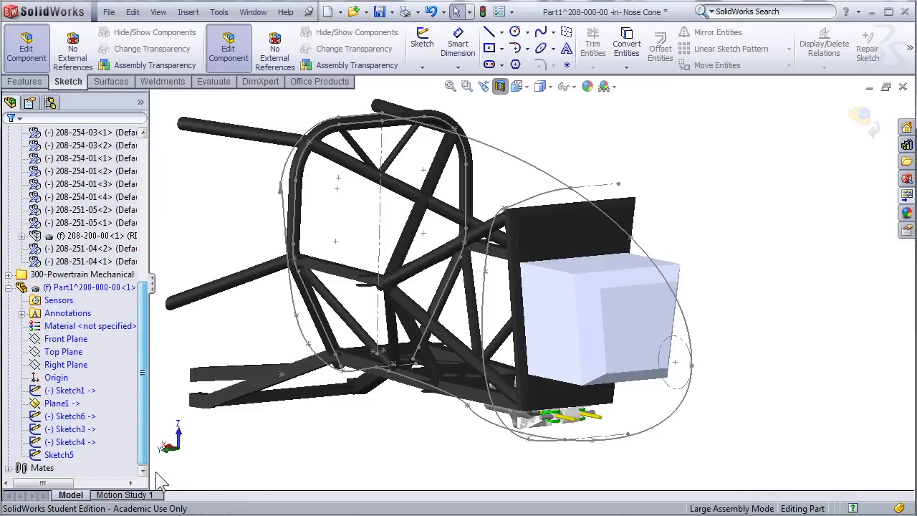
- Create Surface-Loft6 from Sketch4 and Sketch5 profiles with Sketch1 as guide curve
{"action": "left_click", "coordinate": [112, 80]}
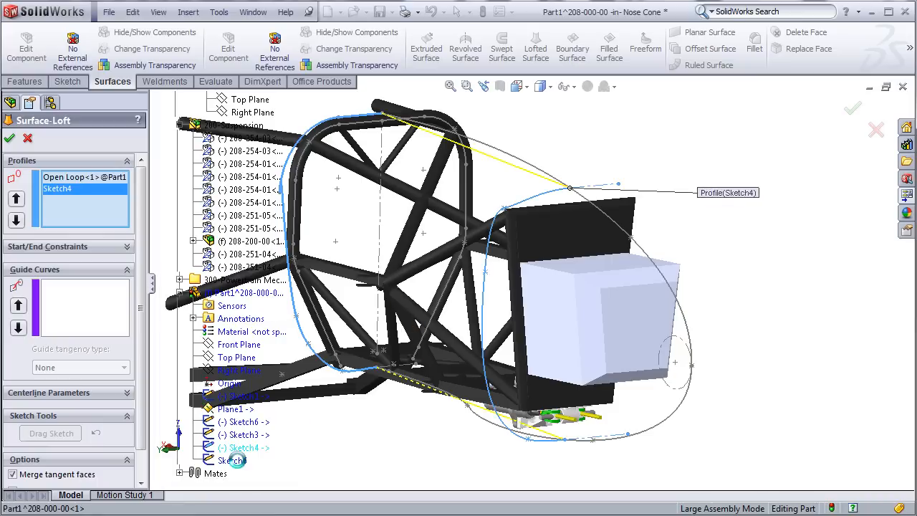
{"action": "left_click", "coordinate": [243, 460]}
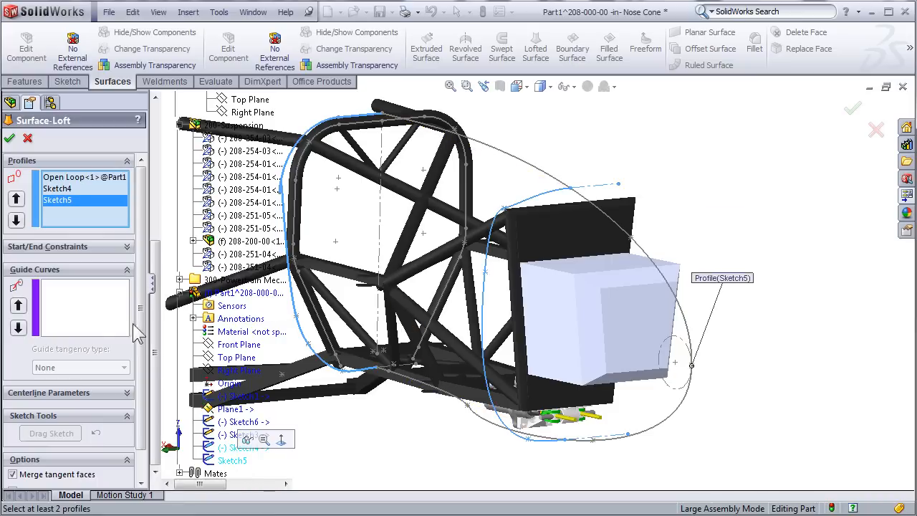
{"action": "left_click", "coordinate": [84, 307]}
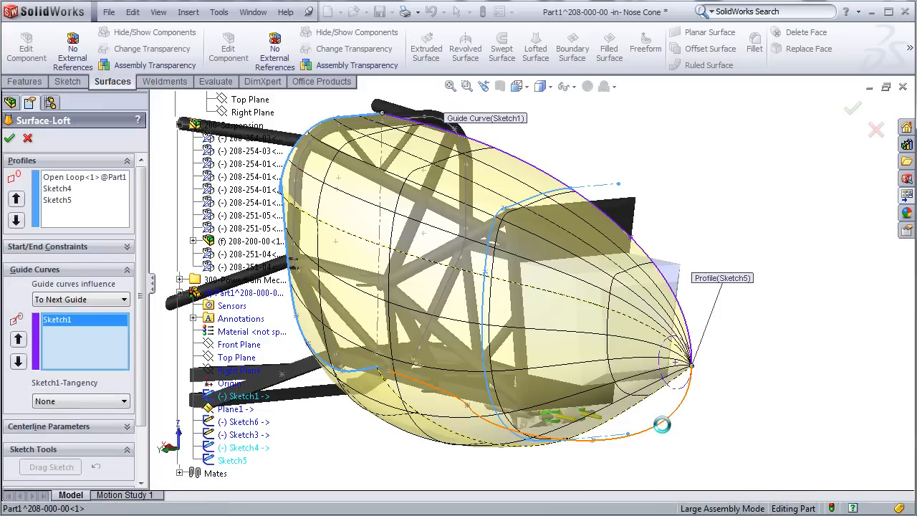
{"action": "left_click", "coordinate": [638, 430]}
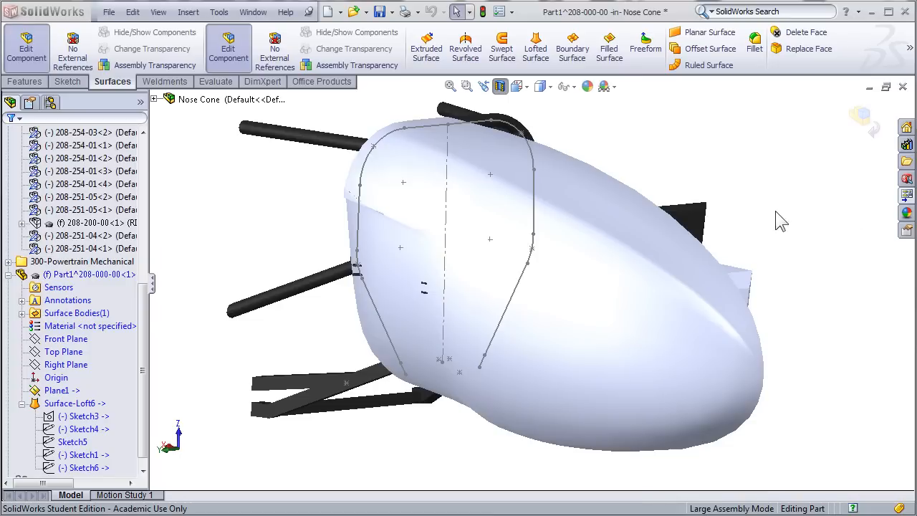
{"action": "mouse_move", "coordinate": [720, 237]}
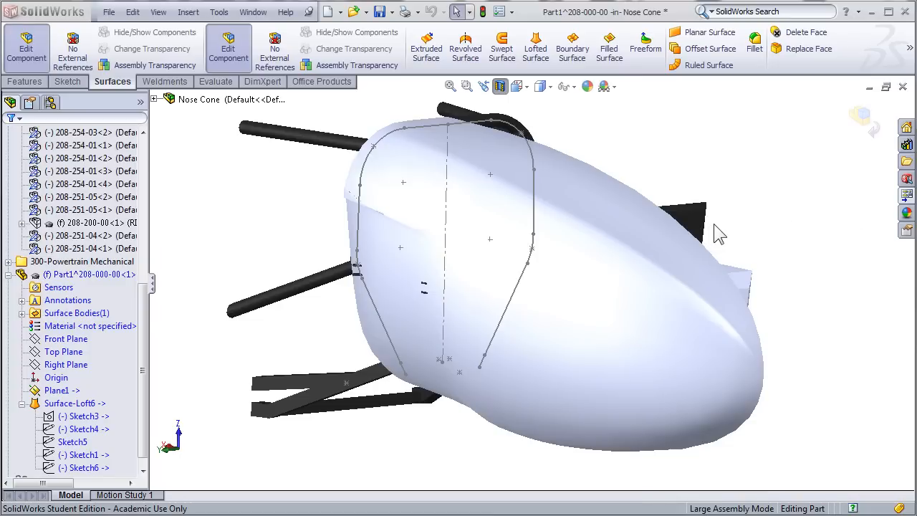
{"action": "mouse_move", "coordinate": [766, 270]}
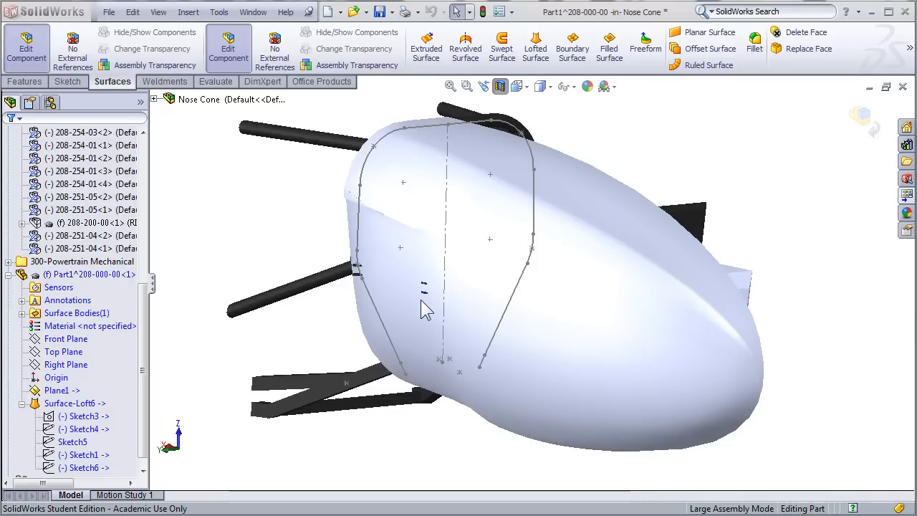
{"action": "mouse_move", "coordinate": [639, 310]}
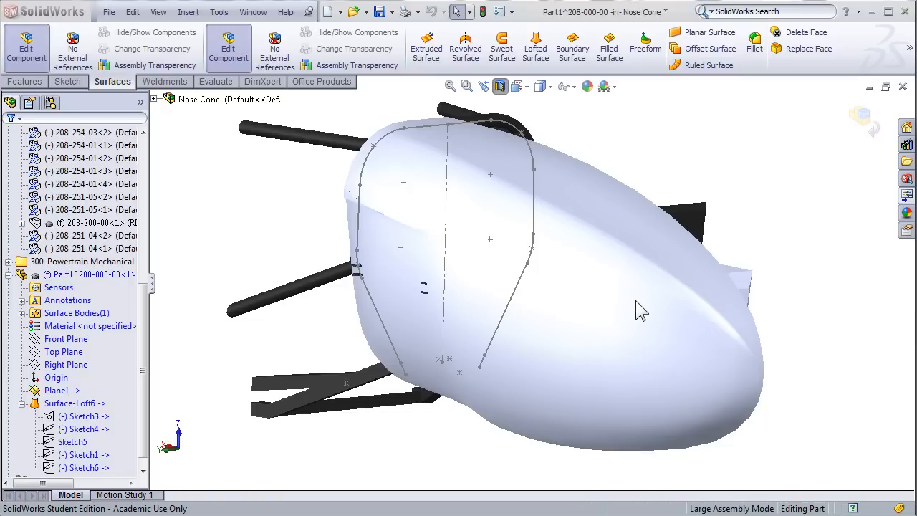
{"action": "mouse_move", "coordinate": [232, 244]}
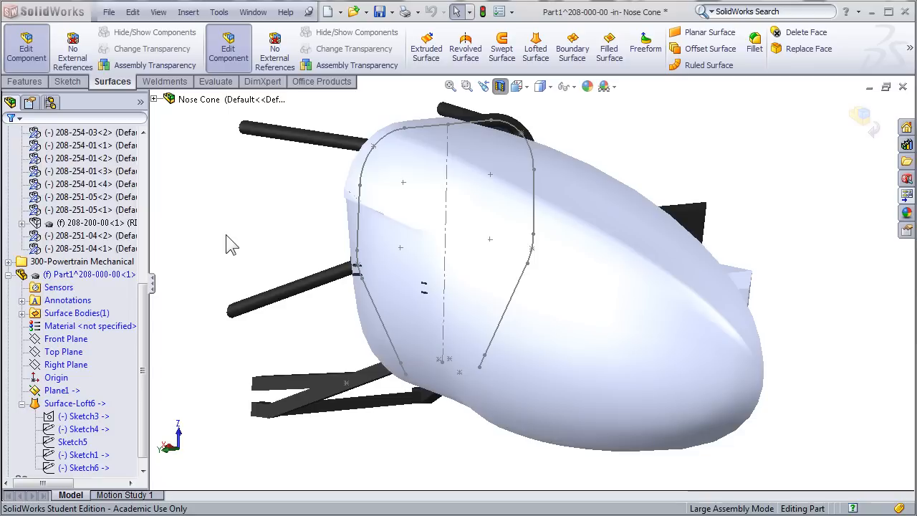
{"action": "mouse_move", "coordinate": [459, 276]}
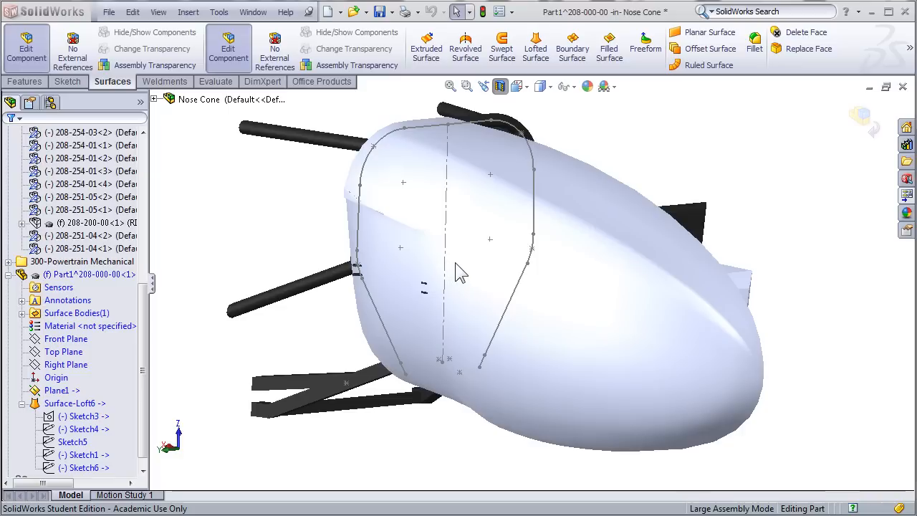
{"action": "mouse_move", "coordinate": [466, 275]}
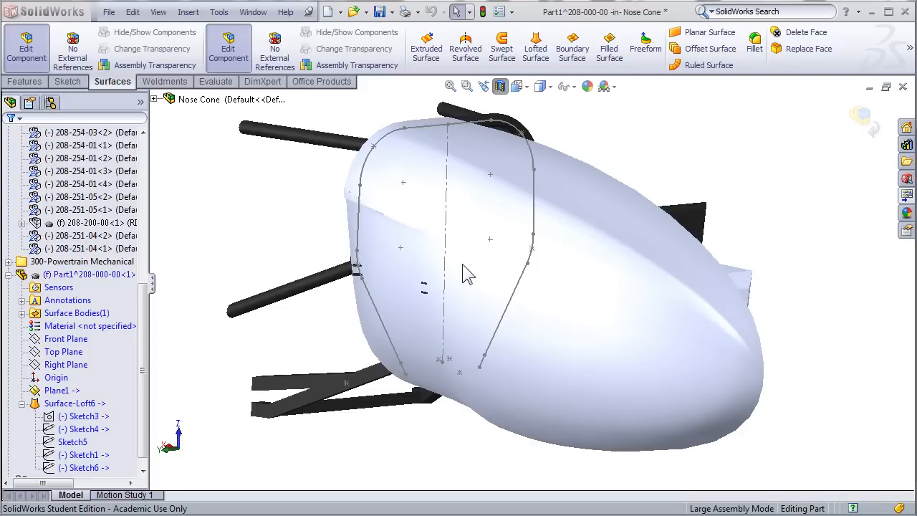
{"action": "mouse_move", "coordinate": [742, 245]}
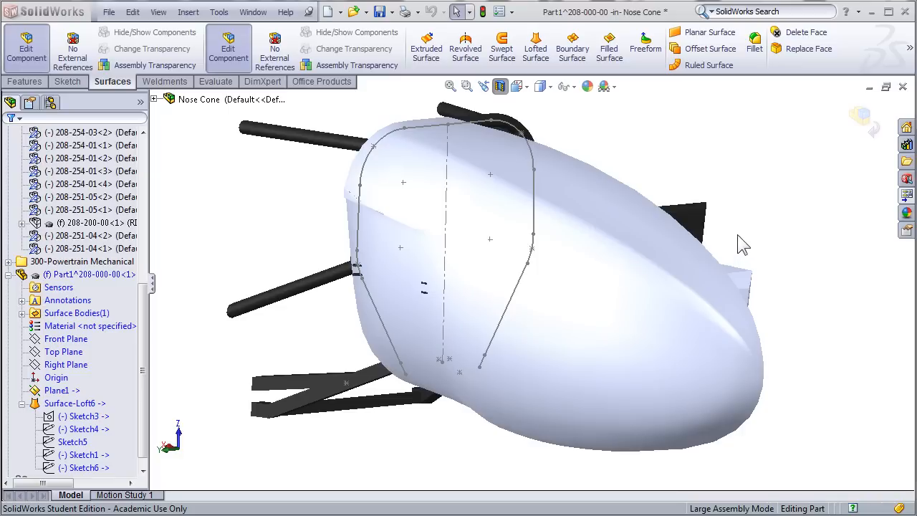
{"action": "mouse_move", "coordinate": [805, 222]}
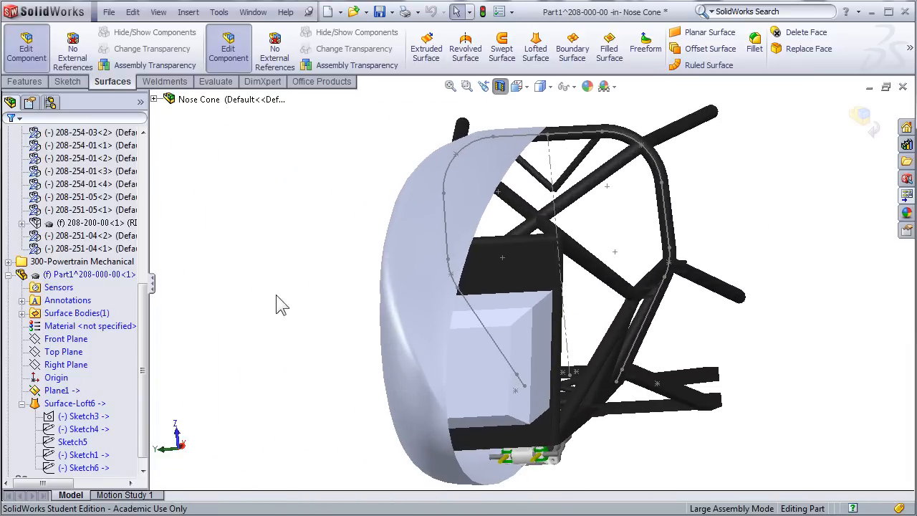
{"action": "mouse_move", "coordinate": [427, 287]}
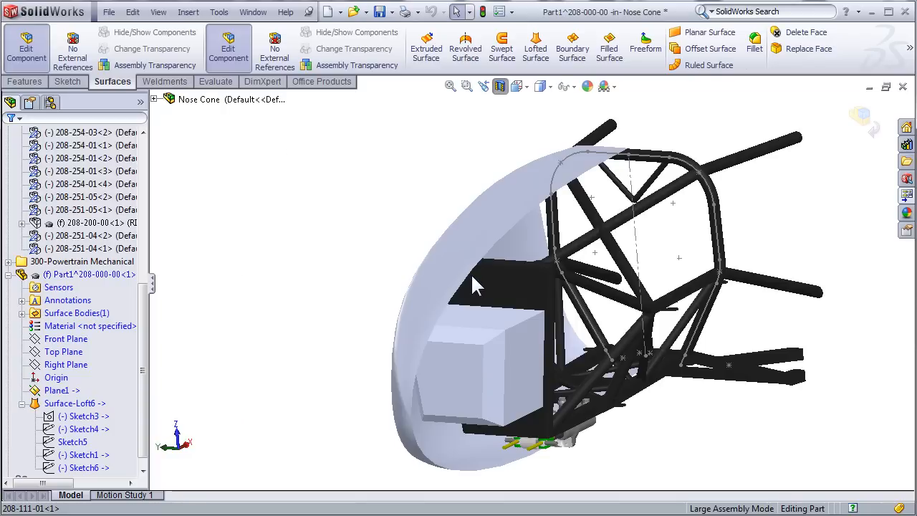
- Mirror the Surface-Loft6 body across the Top Plane to complete the nose cone
{"action": "left_click", "coordinate": [23, 80]}
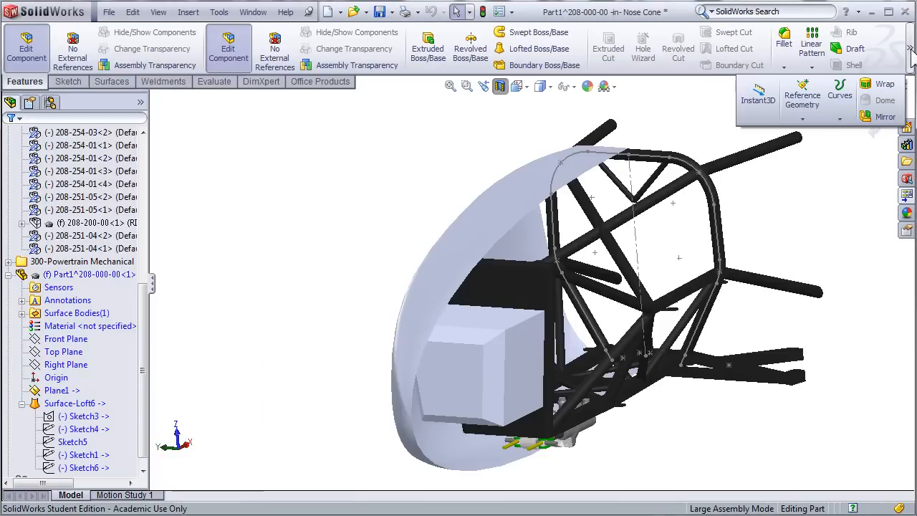
{"action": "left_click", "coordinate": [884, 83]}
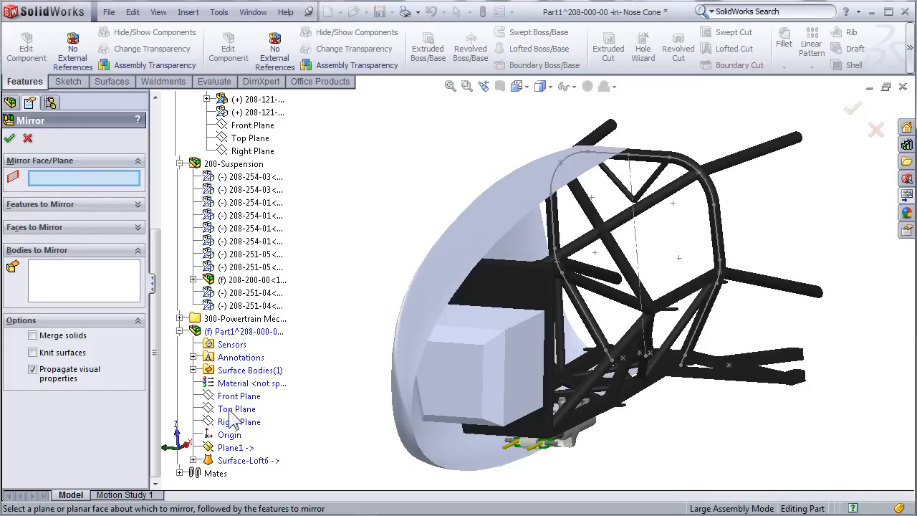
{"action": "left_click", "coordinate": [237, 408]}
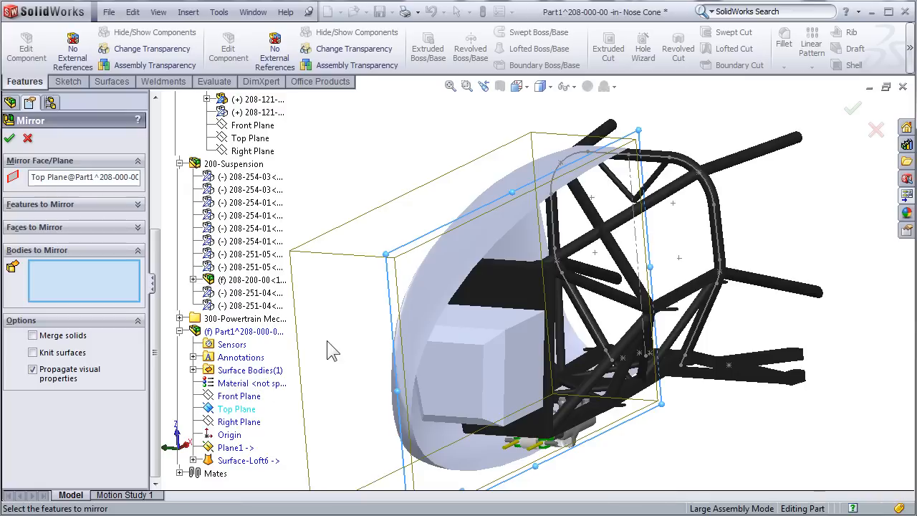
{"action": "mouse_move", "coordinate": [72, 265]}
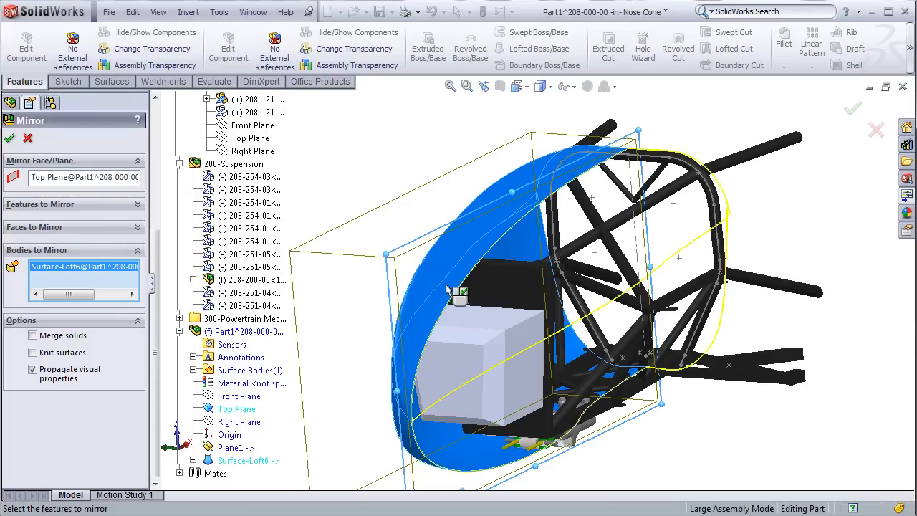
{"action": "left_click", "coordinate": [9, 138]}
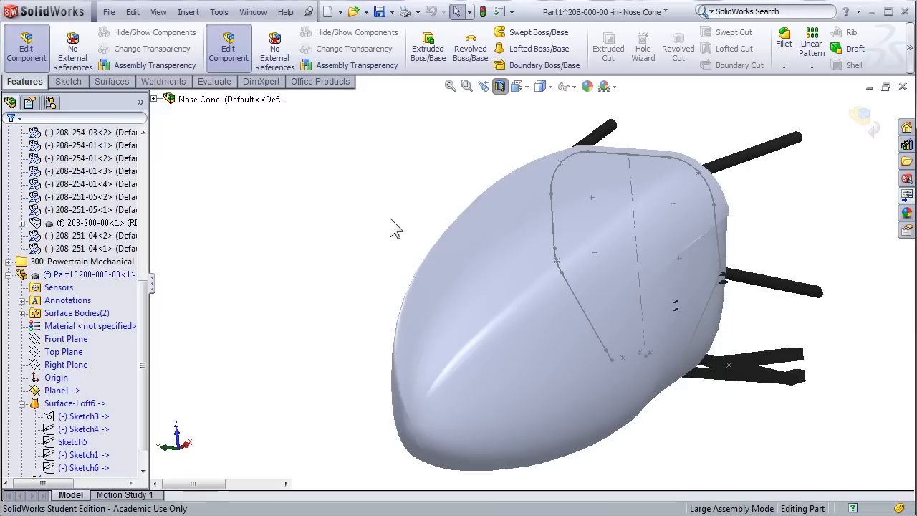
{"action": "mouse_move", "coordinate": [353, 182]}
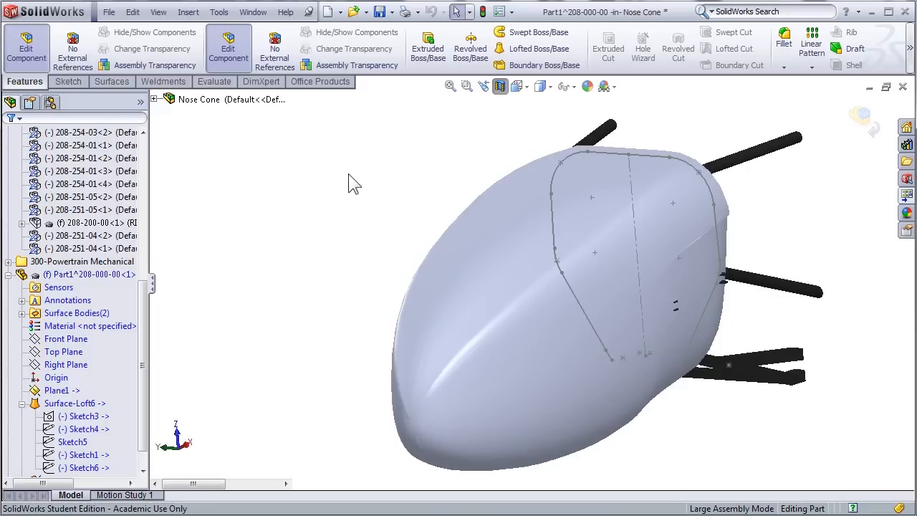